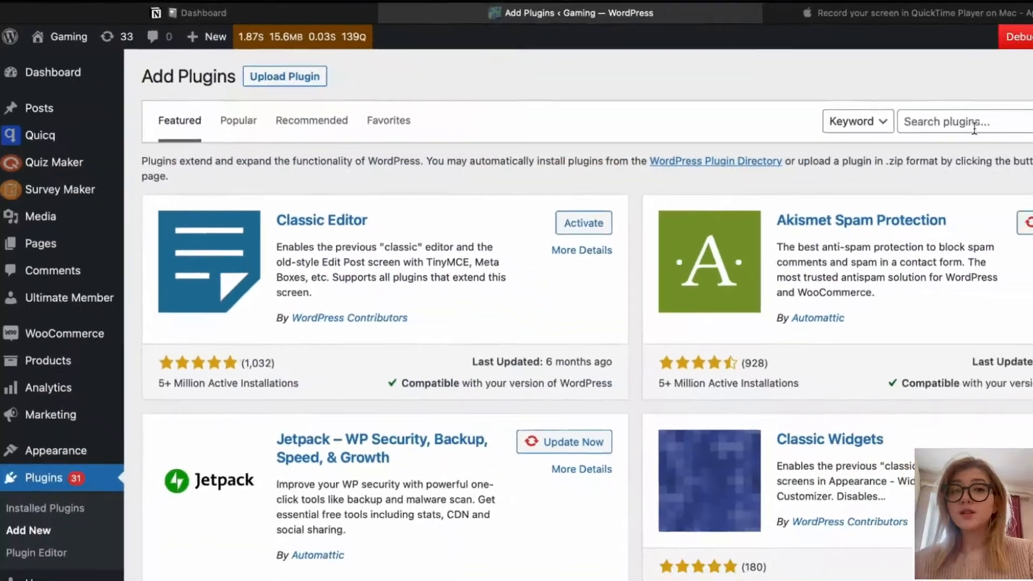
Search the plugin directory for 'ultimate plugin' and open Ultimate Member's More Details popup
text(ultimate plugin)
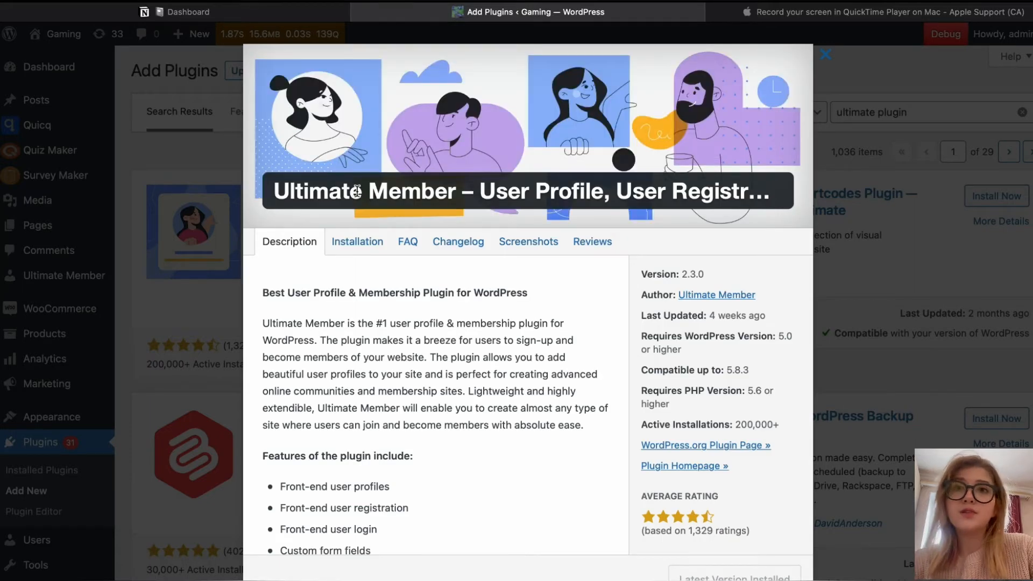
mouse_move(387, 385)
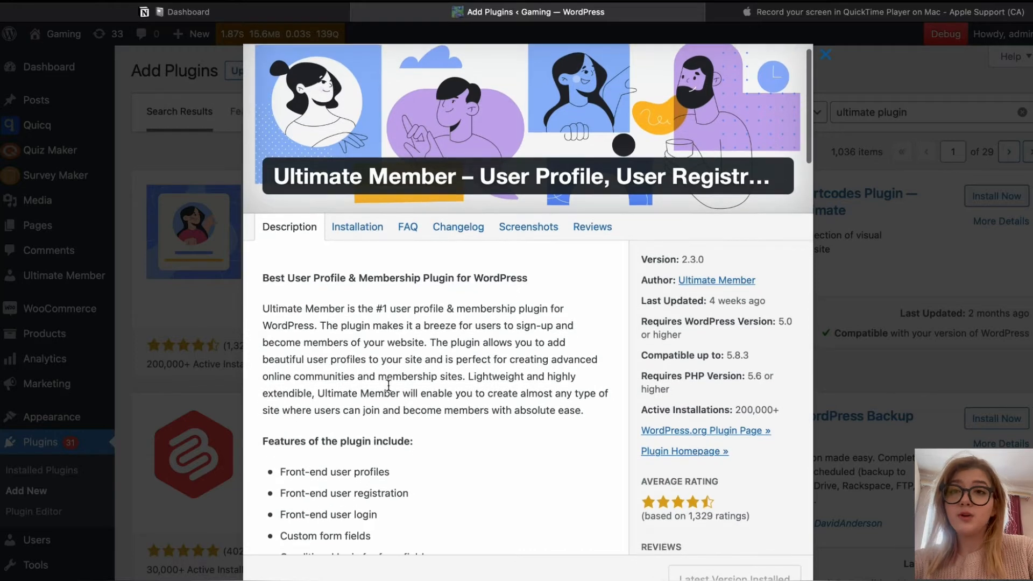
scroll(down, 3)
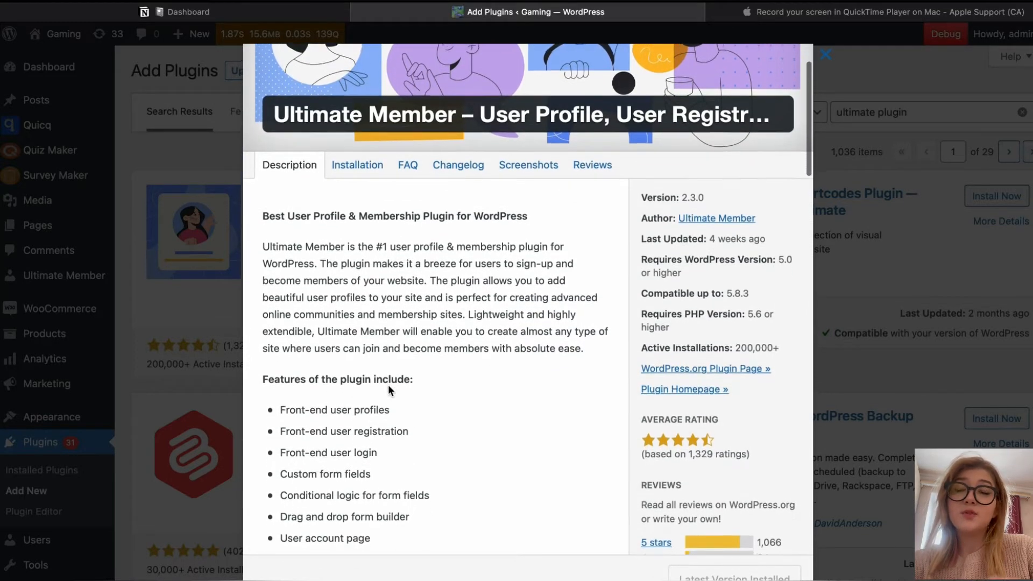
scroll(down, 3)
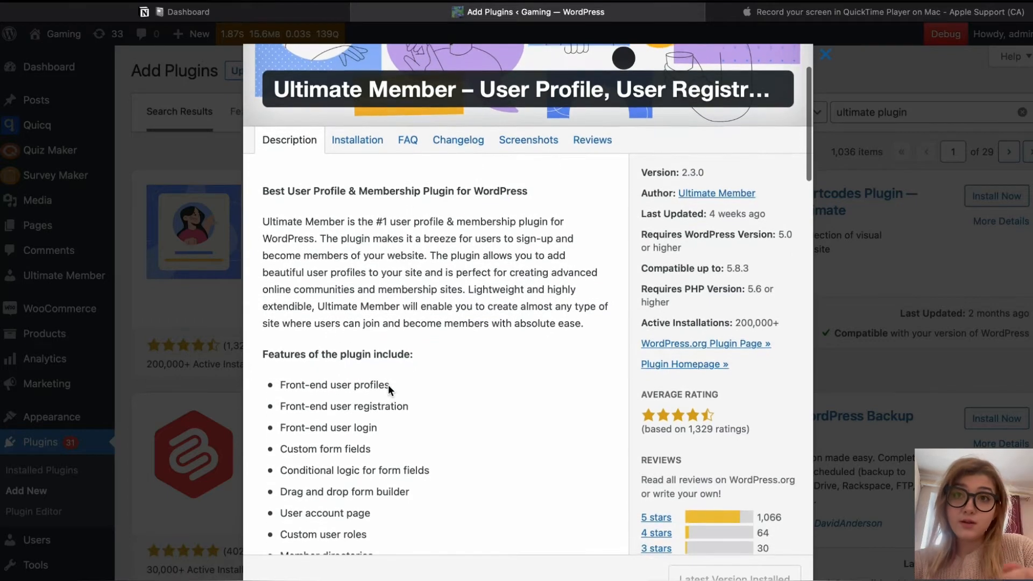
scroll(down, 3)
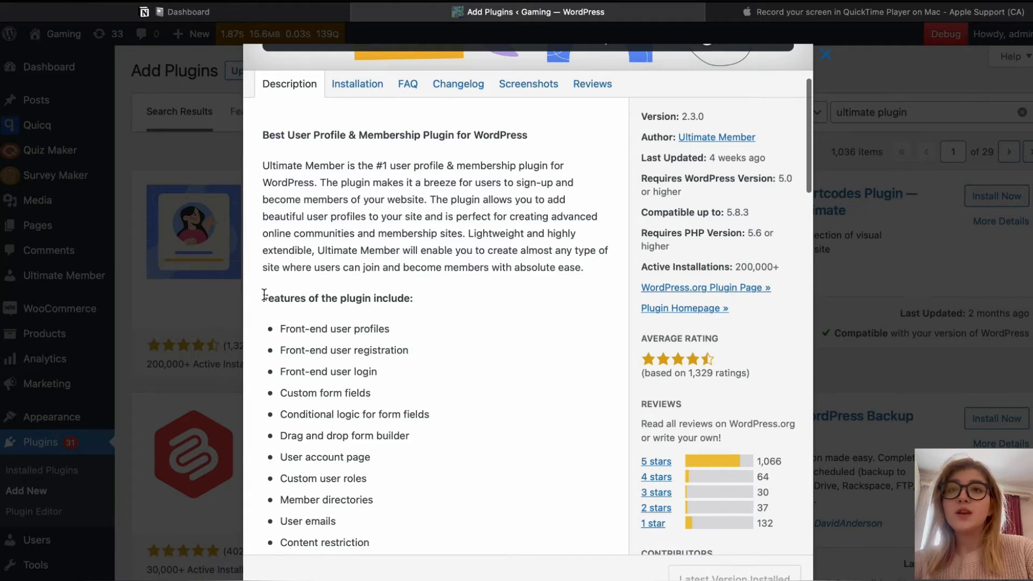
drag(263, 298, 313, 329)
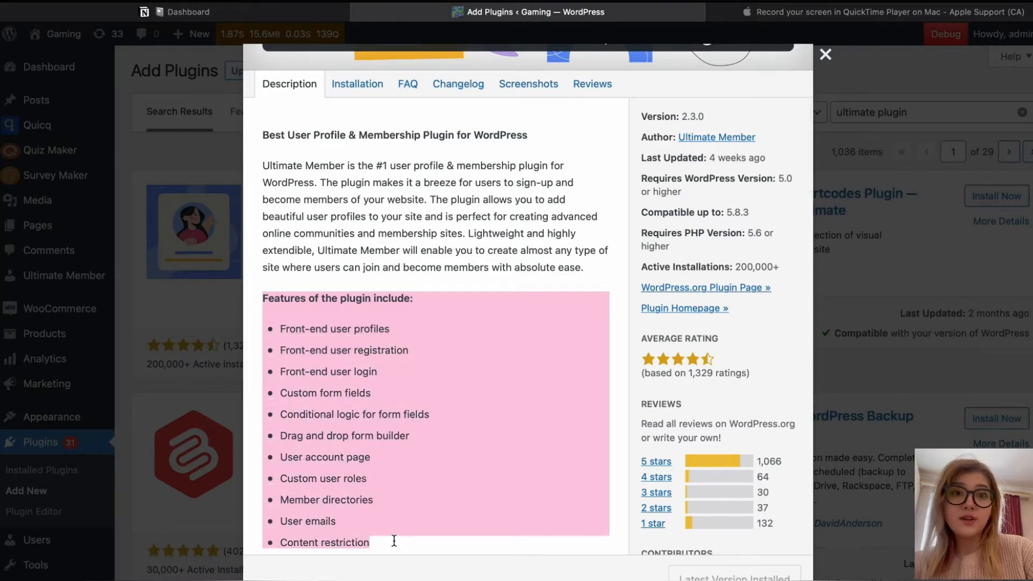
scroll(down, 3)
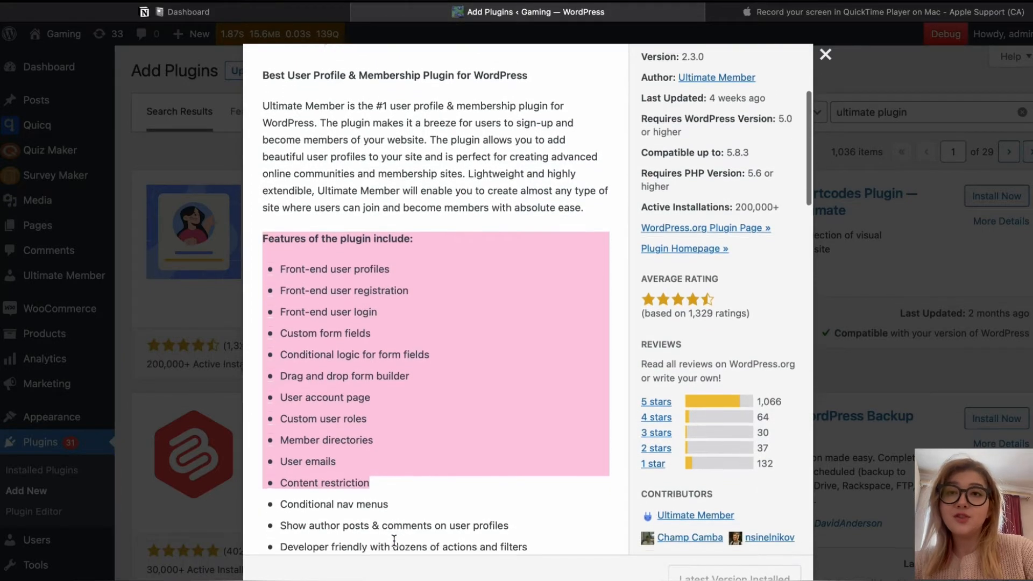
scroll(down, 3)
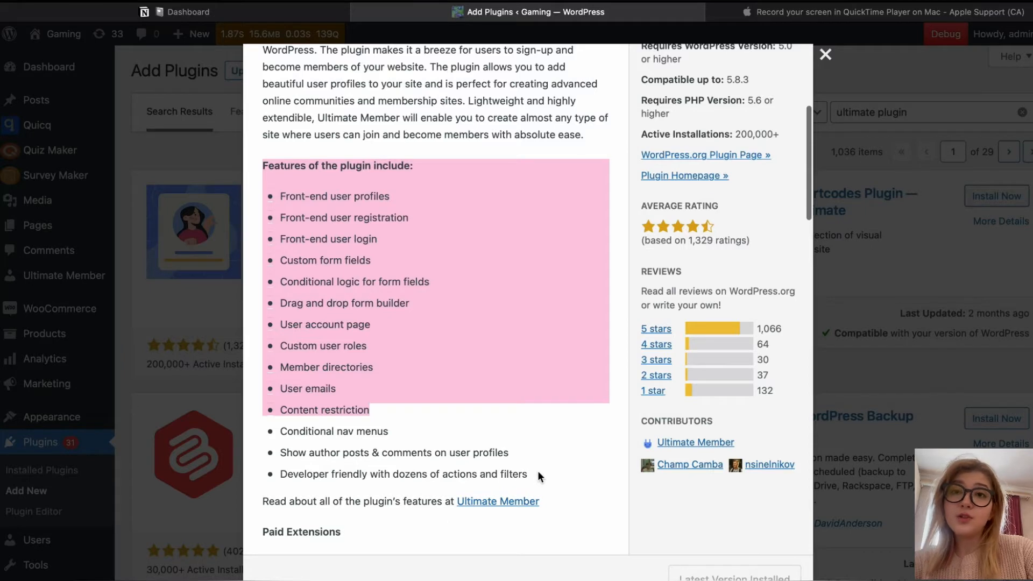
click(534, 477)
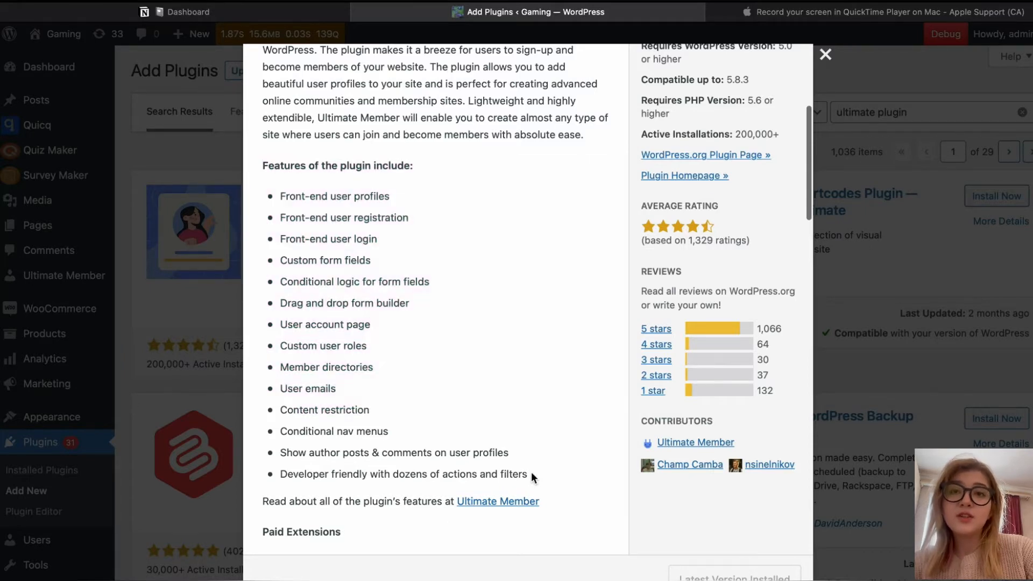
drag(304, 211, 534, 474)
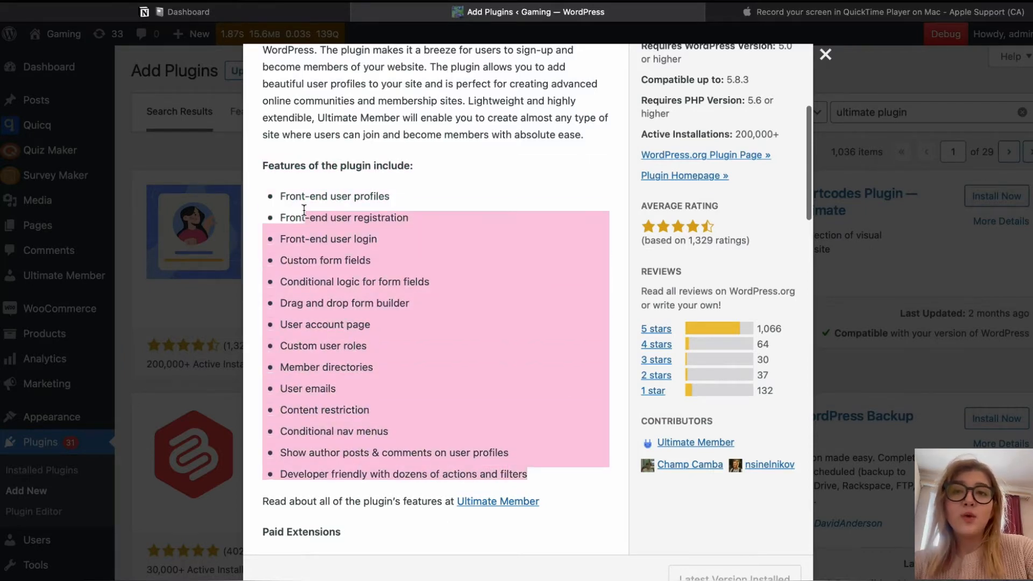
drag(303, 211, 263, 166)
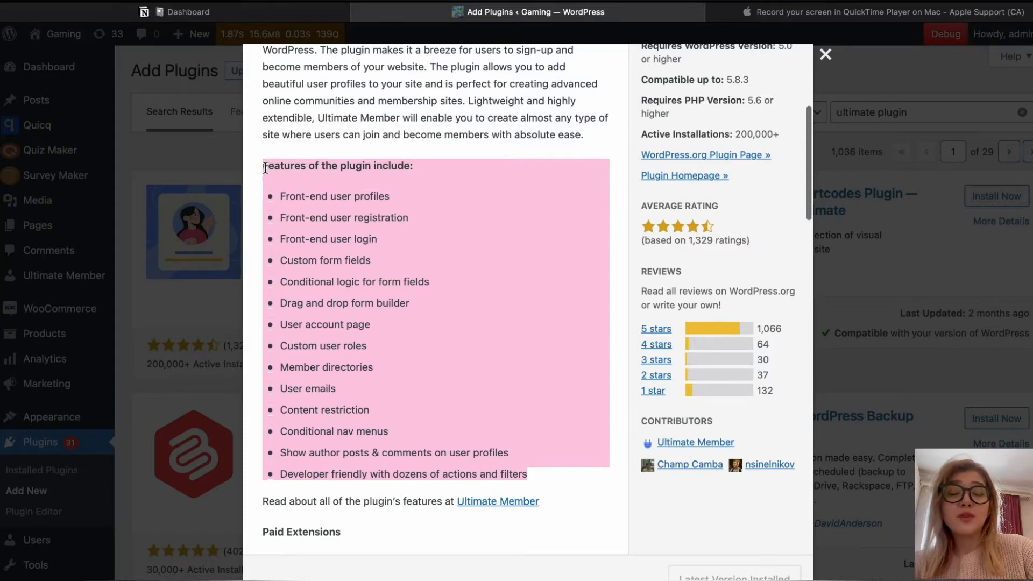
mouse_move(447, 383)
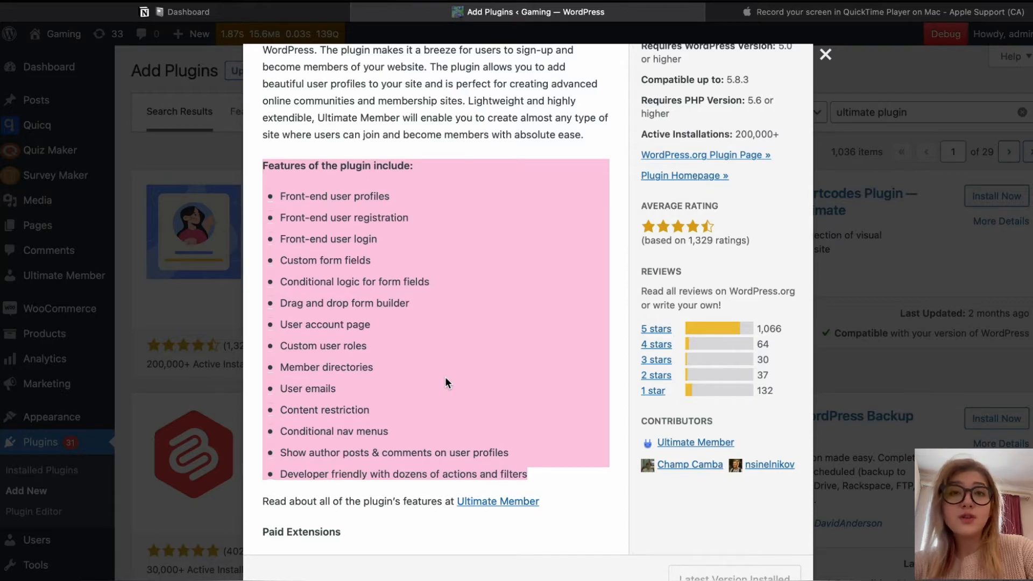
scroll(down, 3)
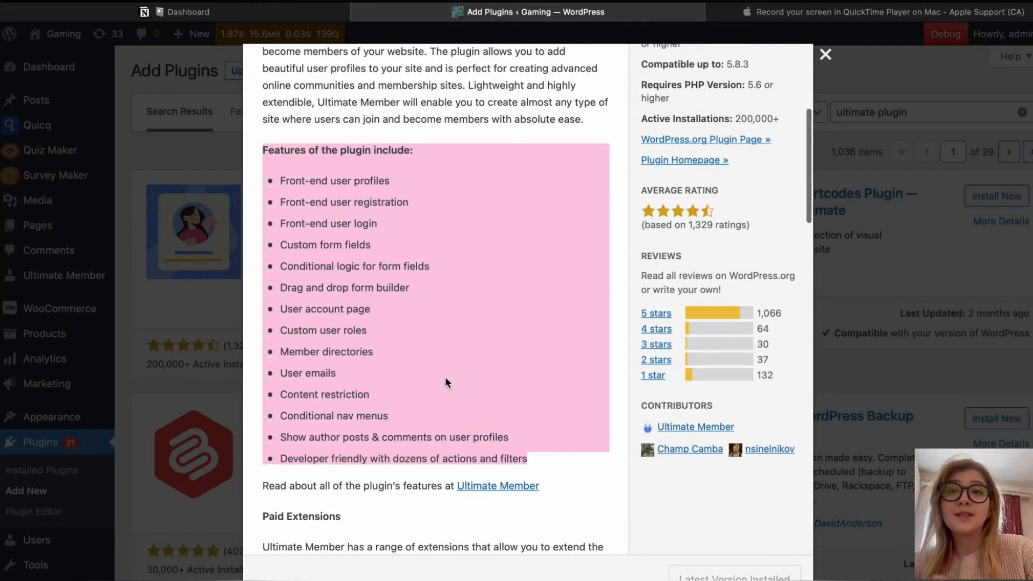
scroll(down, 3)
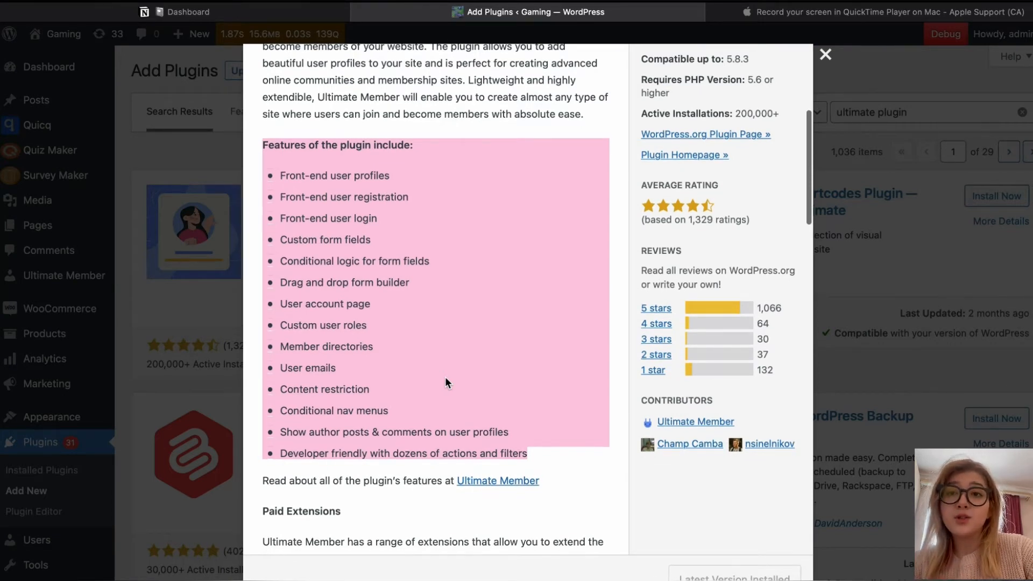
scroll(down, 3)
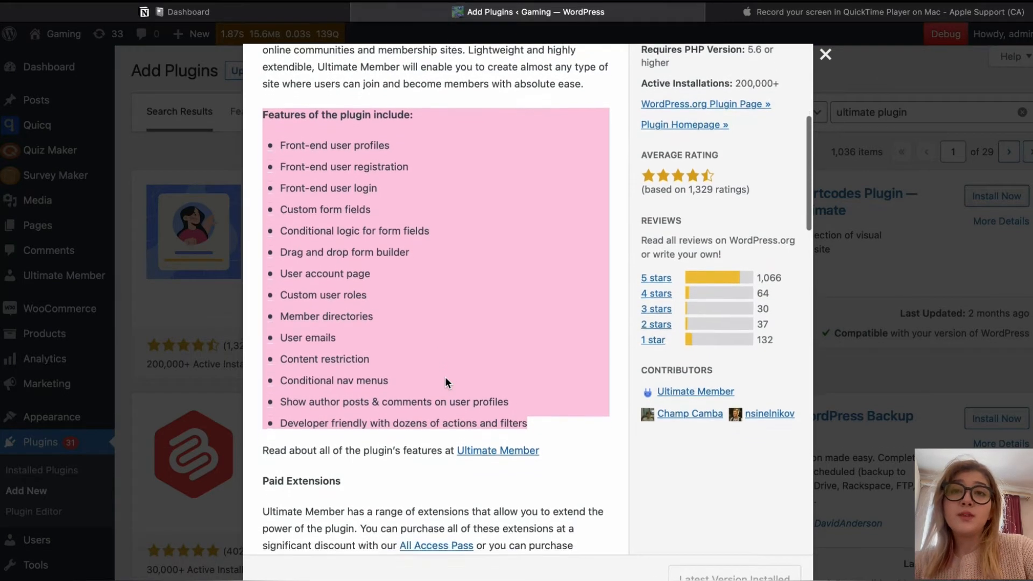
scroll(down, 3)
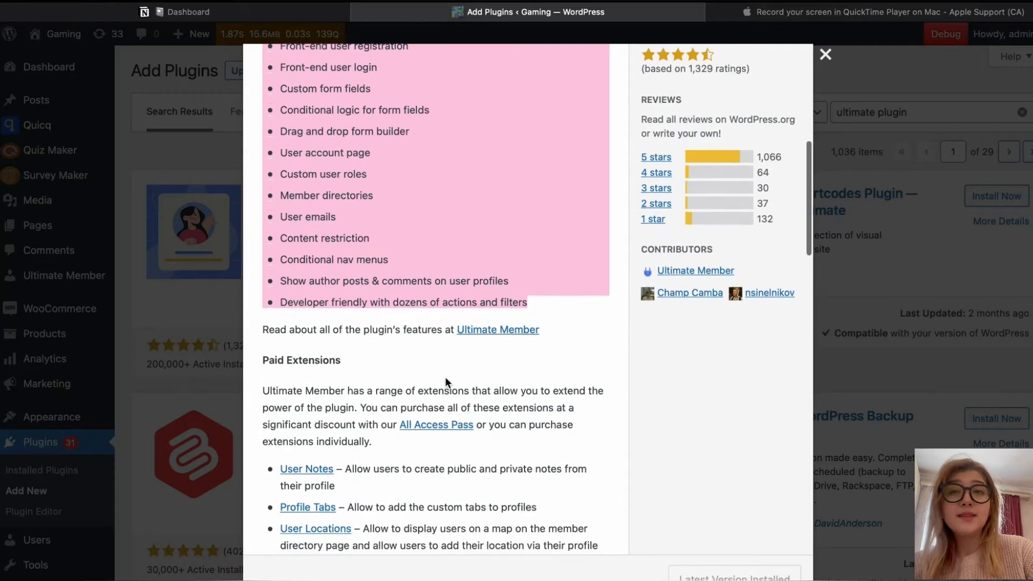
Scroll the Ultimate Member description down to its Free Extensions, Theme and Documentation sections
scroll(down, 3)
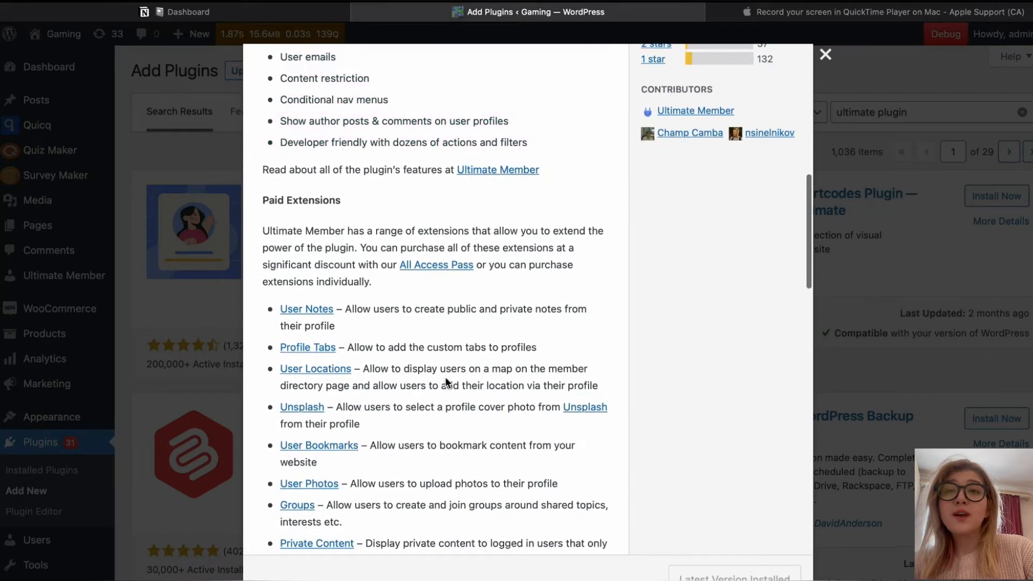
scroll(down, 3)
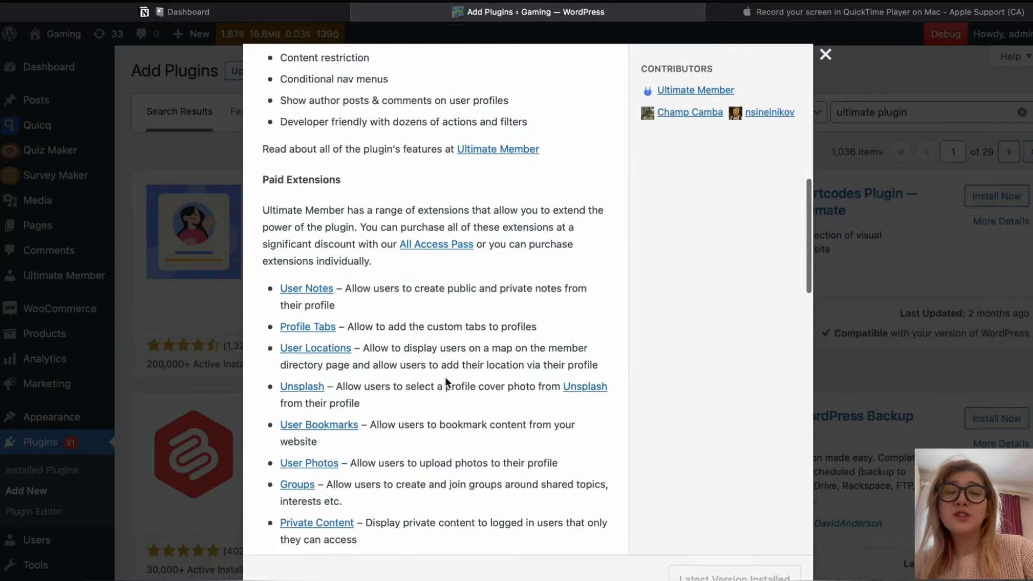
scroll(down, 3)
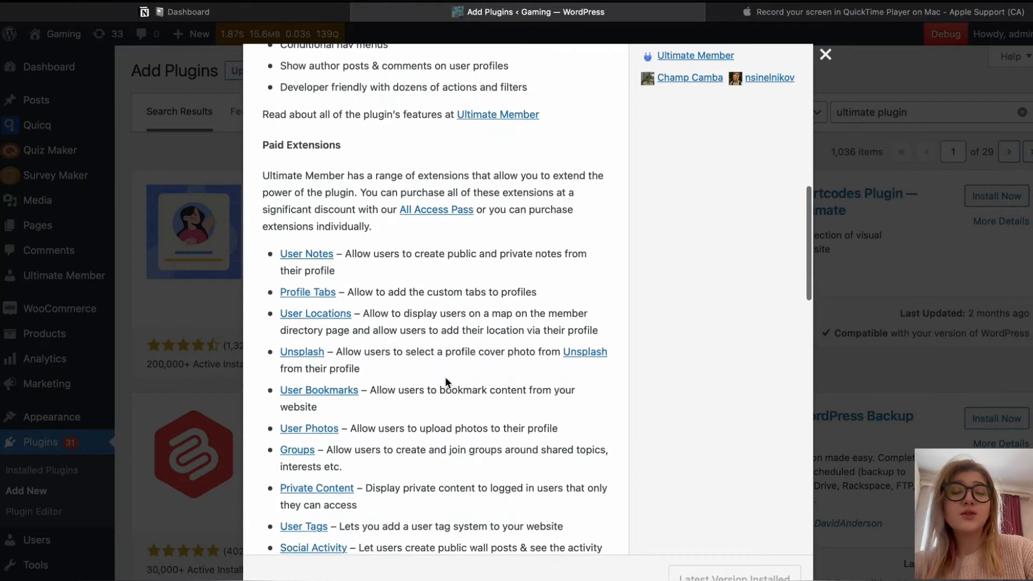
scroll(down, 3)
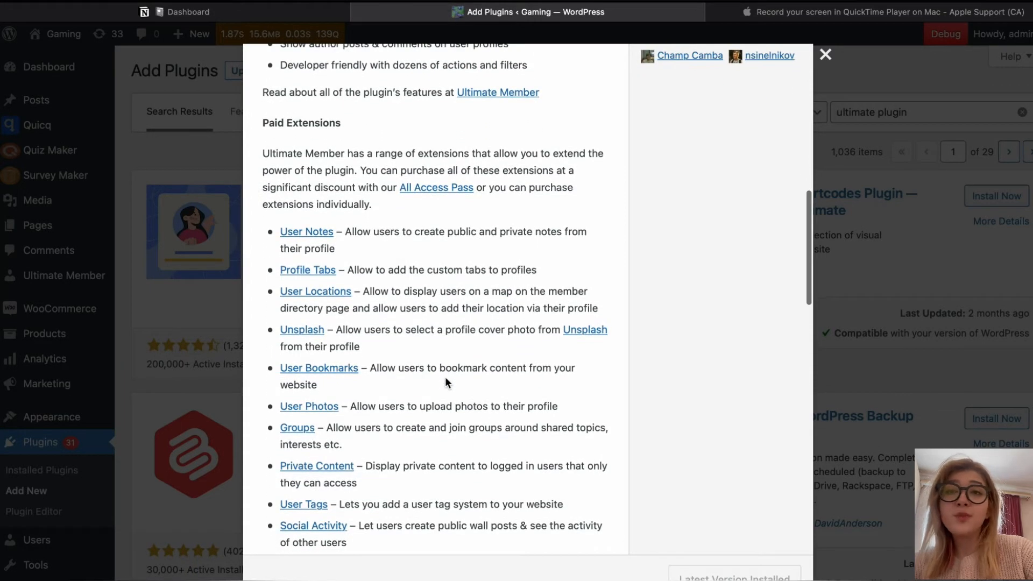
scroll(down, 3)
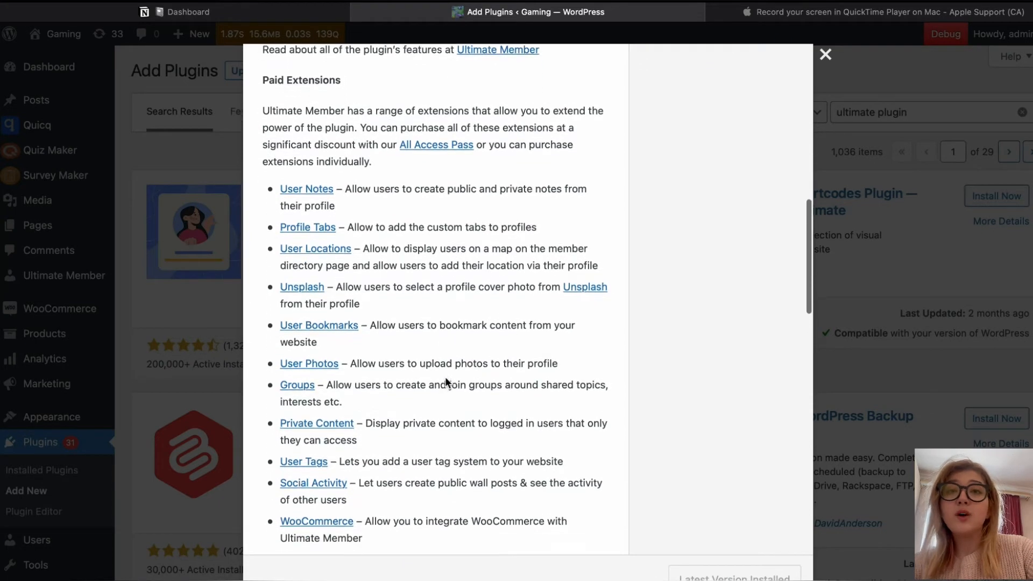
scroll(down, 3)
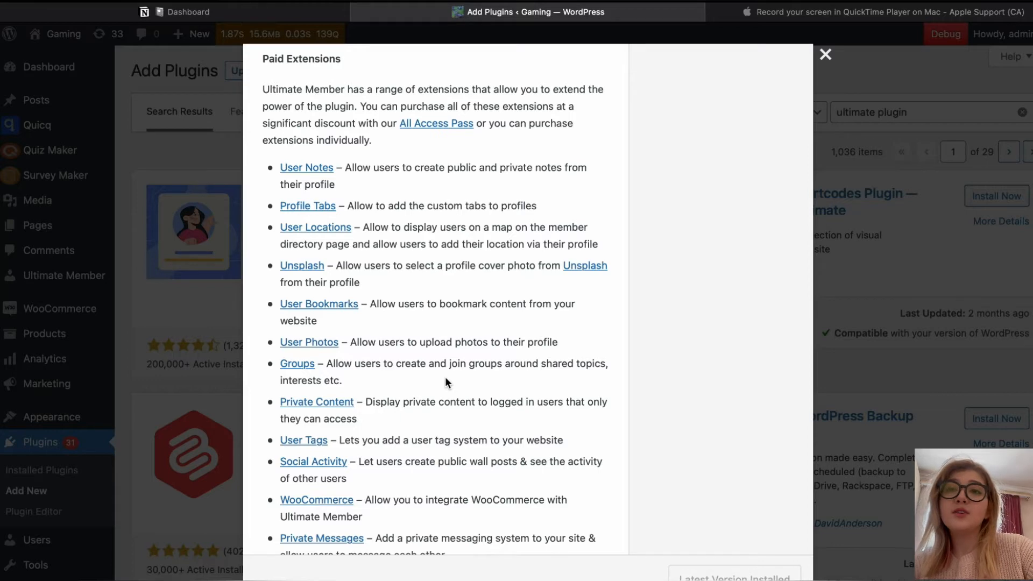
scroll(down, 3)
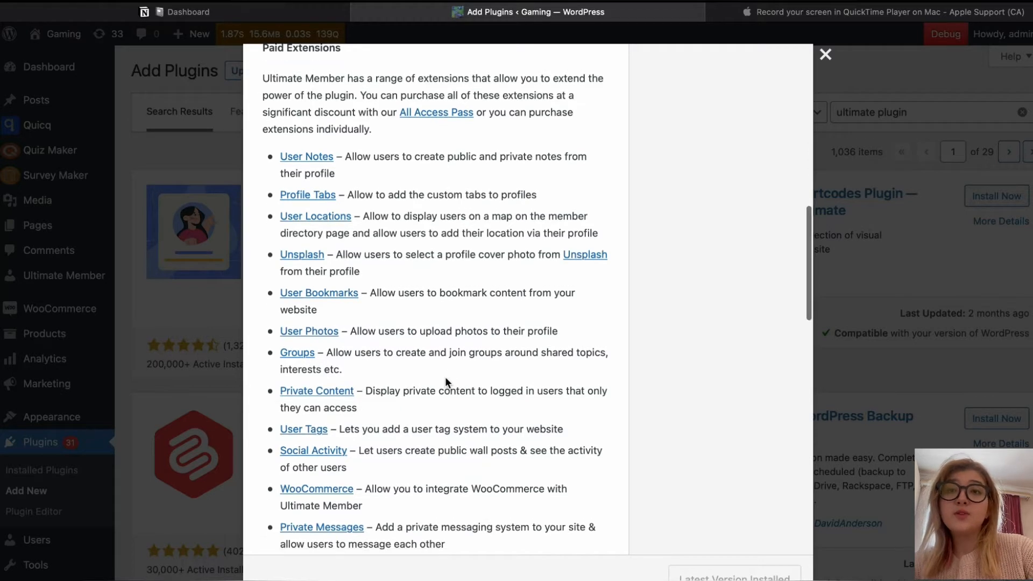
scroll(down, 3)
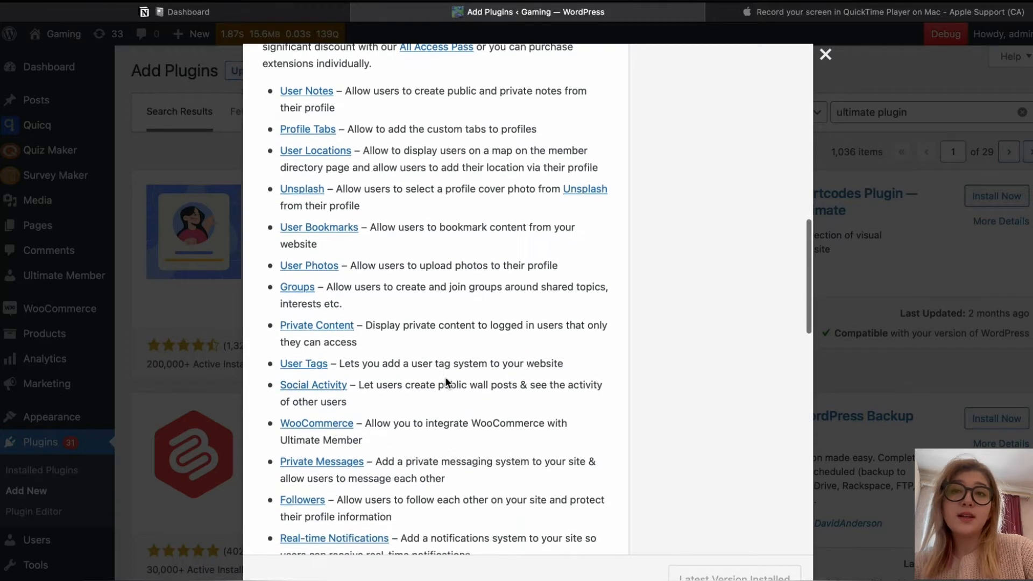
scroll(down, 3)
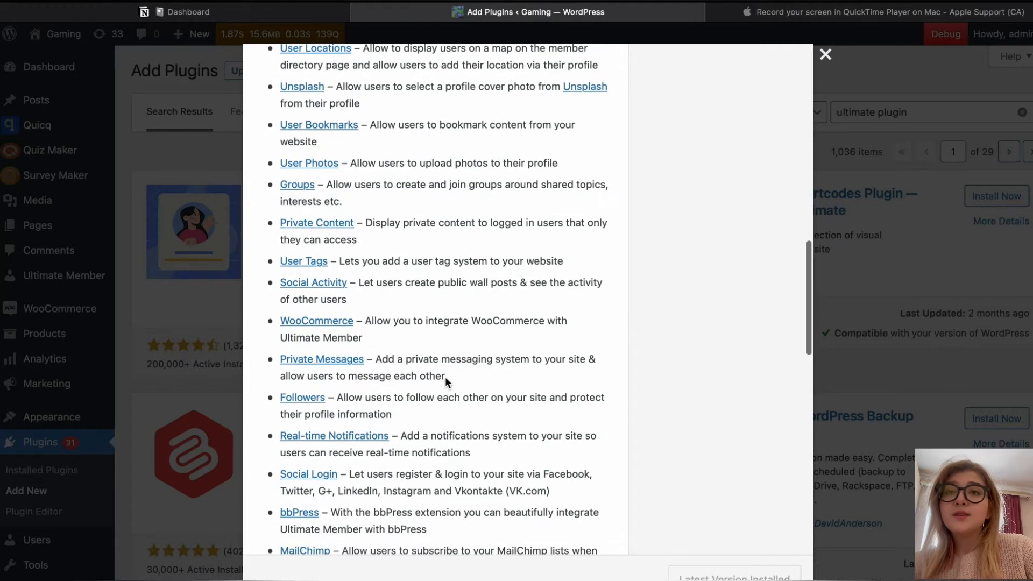
scroll(down, 3)
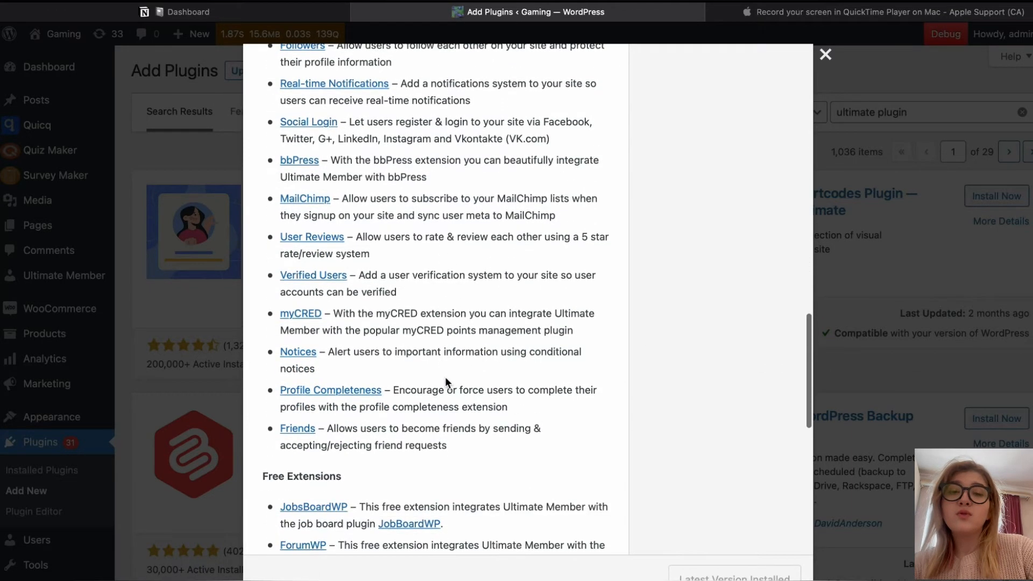
scroll(down, 3)
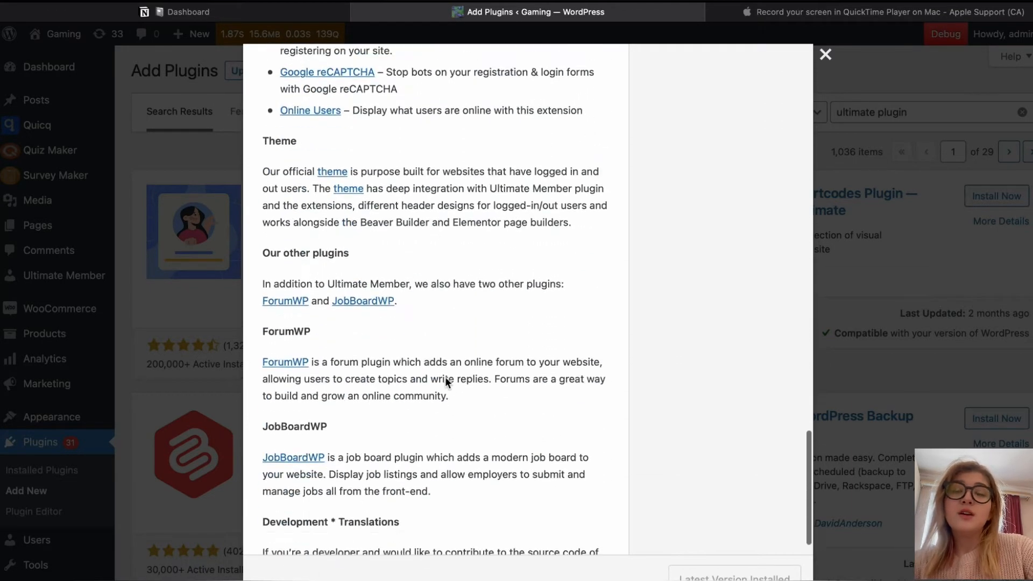
scroll(down, 3)
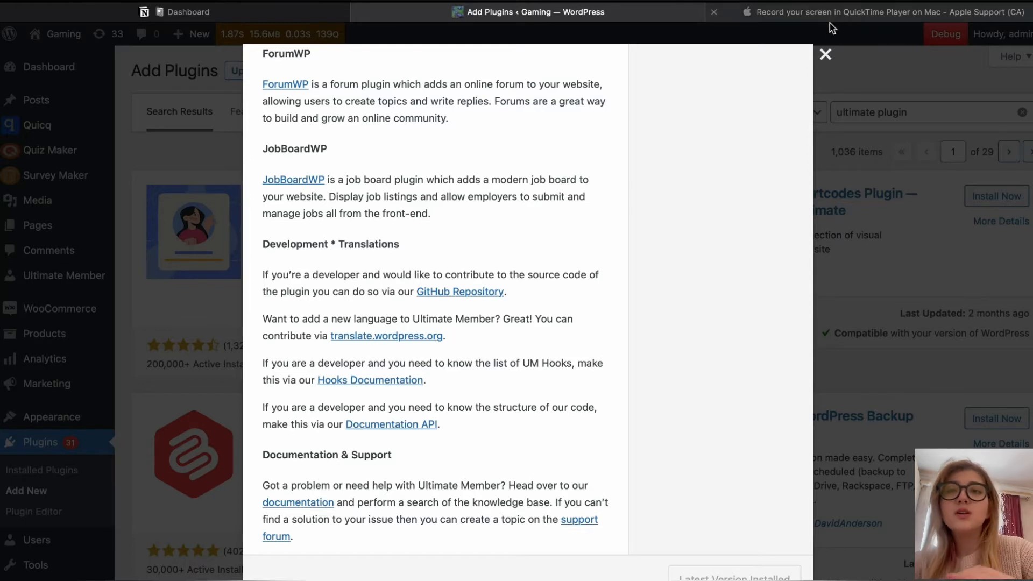
Close the plugin details popup and go to the Ultimate Member Dashboard
click(825, 54)
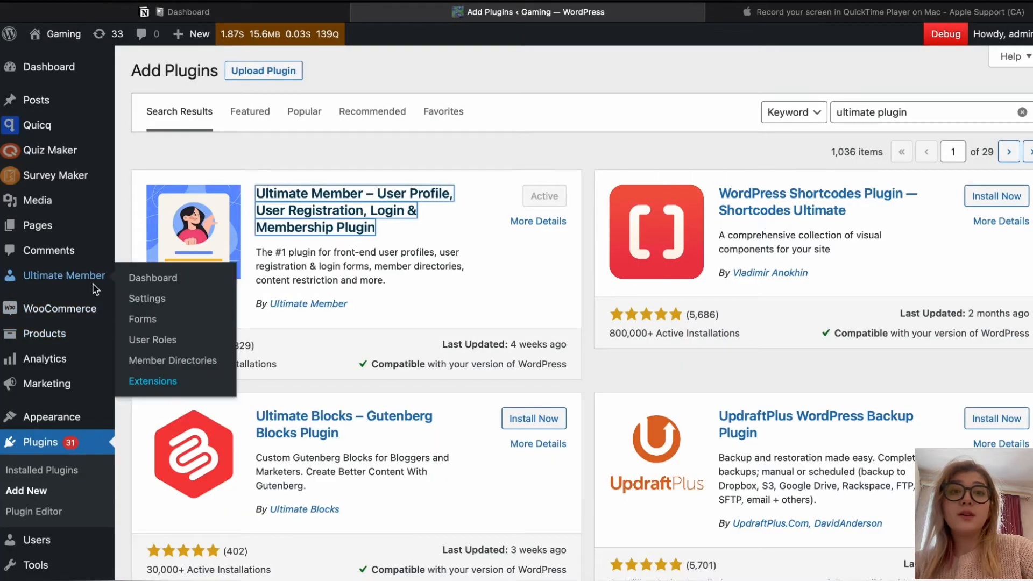
click(152, 277)
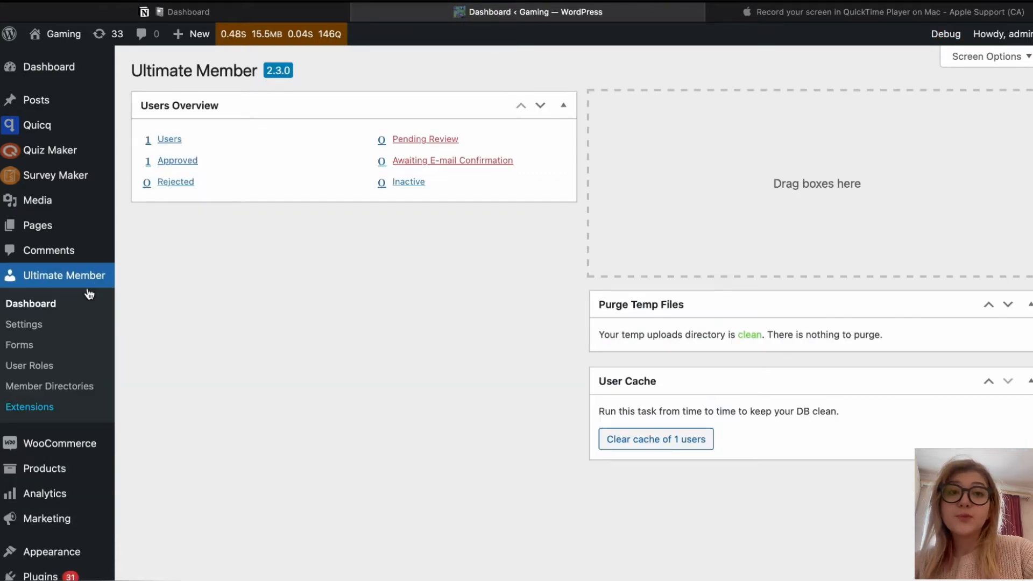
mouse_move(177, 161)
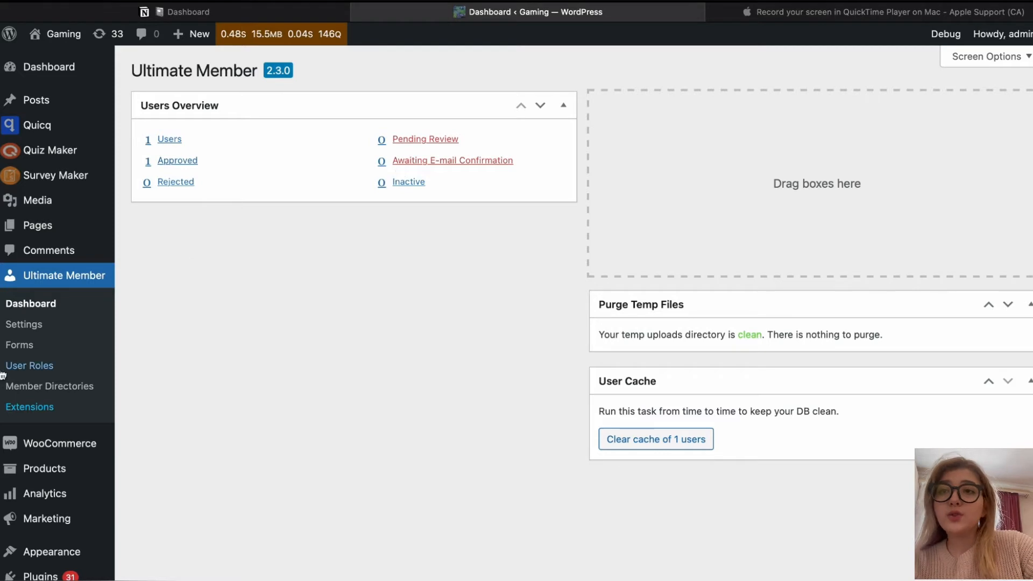
Review the Ultimate Member general settings' Users and Uploads sections, returning to Pages
click(25, 324)
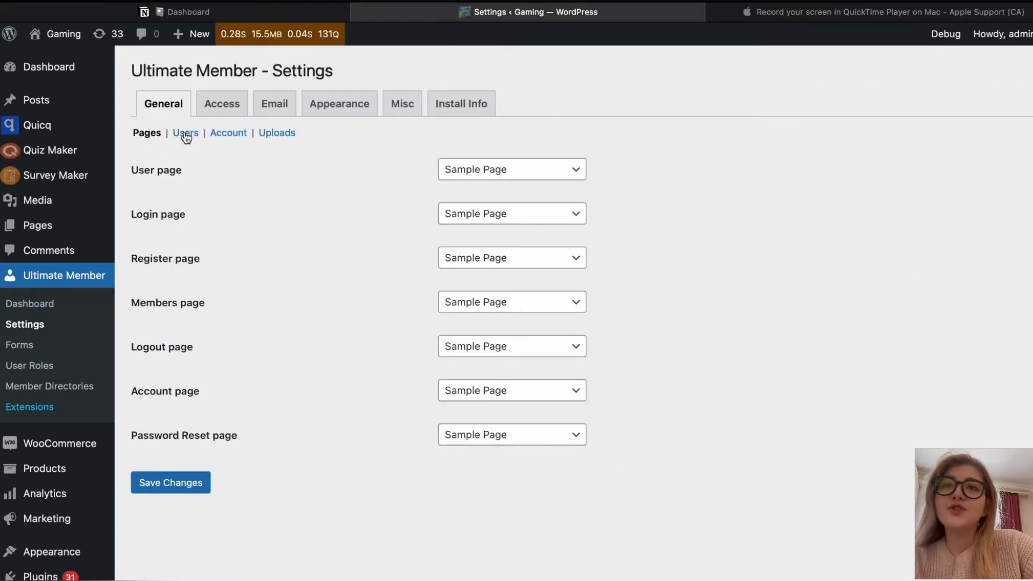
click(185, 132)
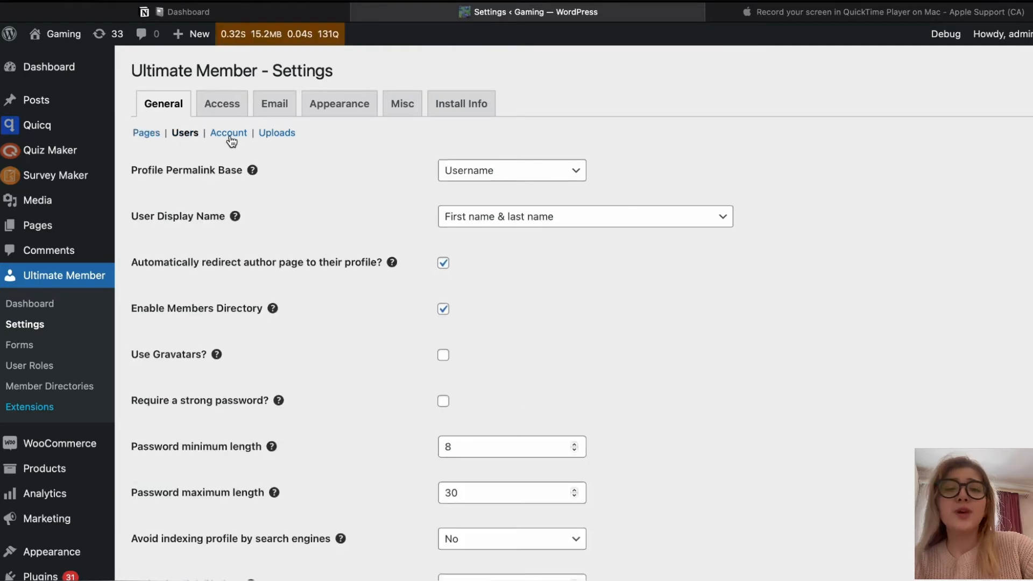
click(276, 132)
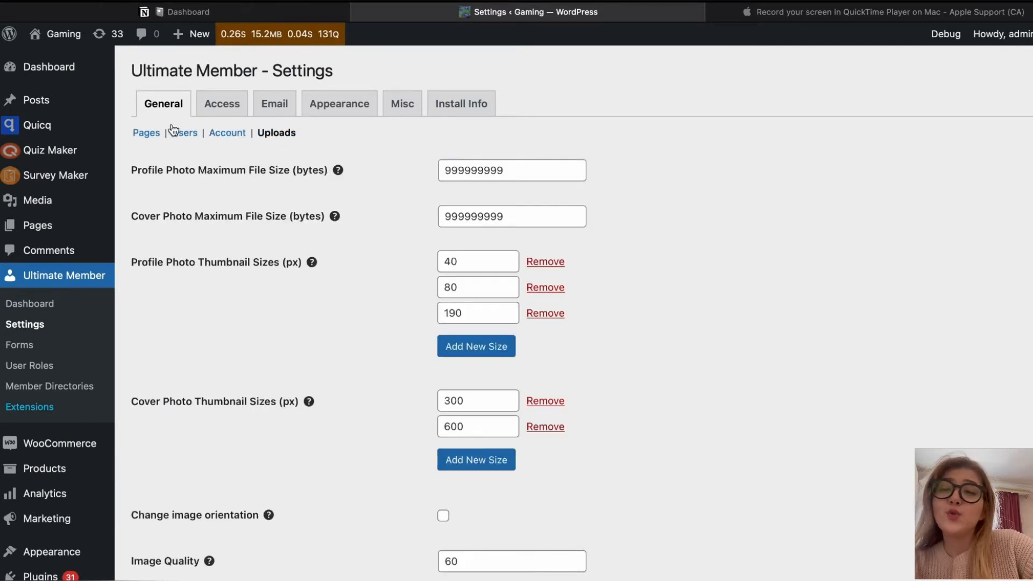
click(145, 133)
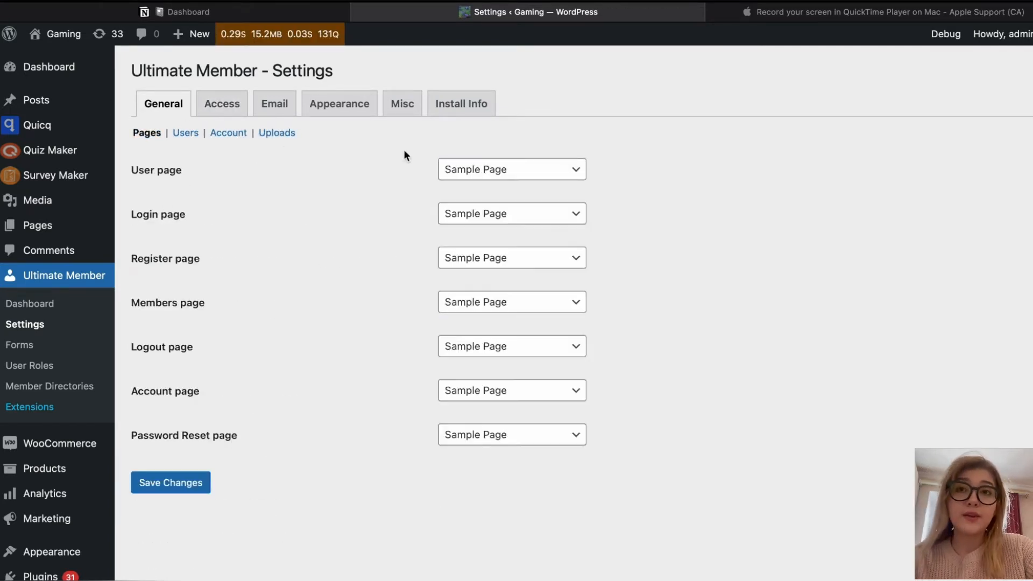
Set the User page dropdown to About us, leaving it unsaved
click(511, 169)
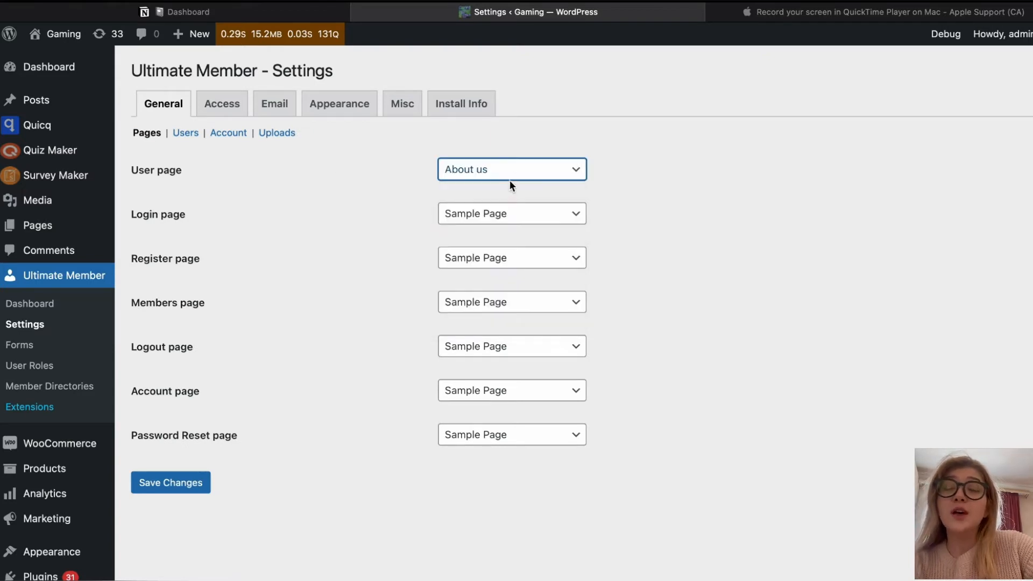
click(511, 169)
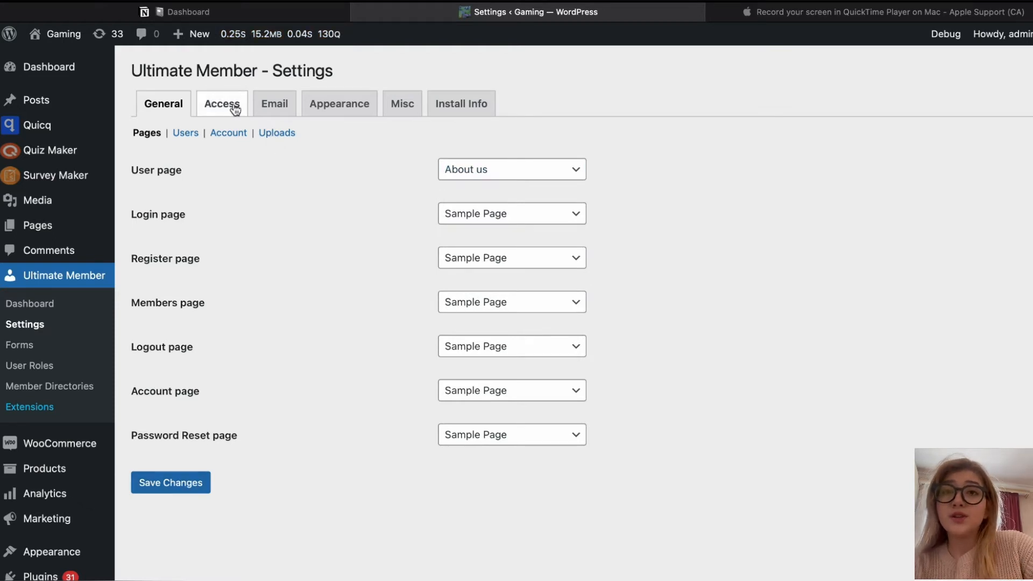
Review the Access content restriction settings and switch to the Email settings
click(222, 103)
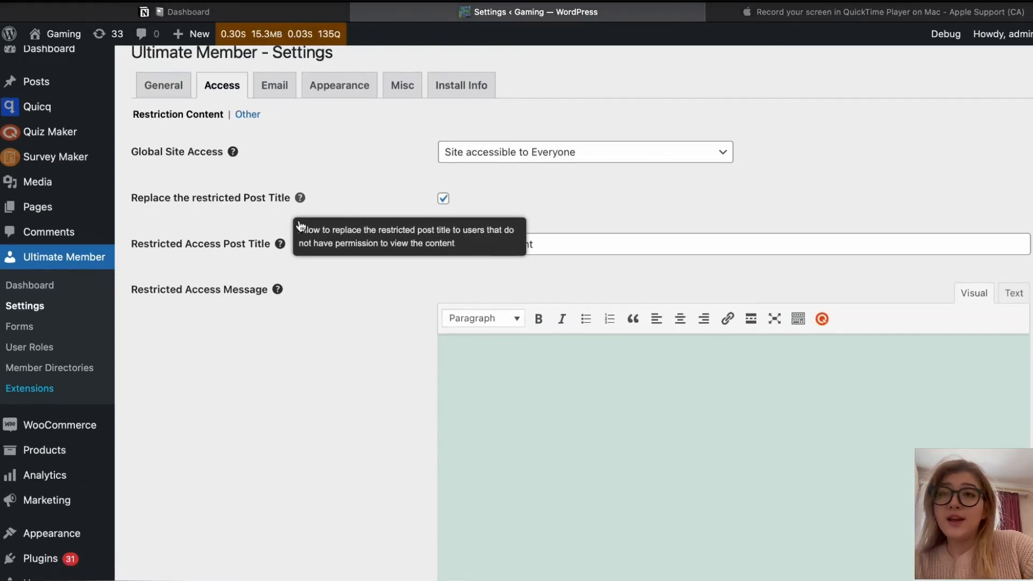
click(583, 152)
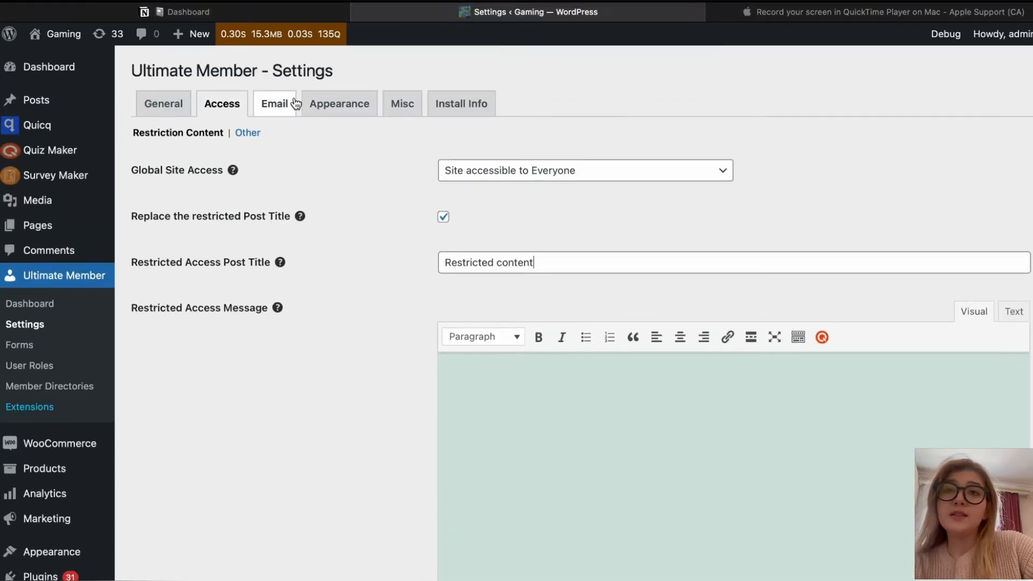
click(274, 103)
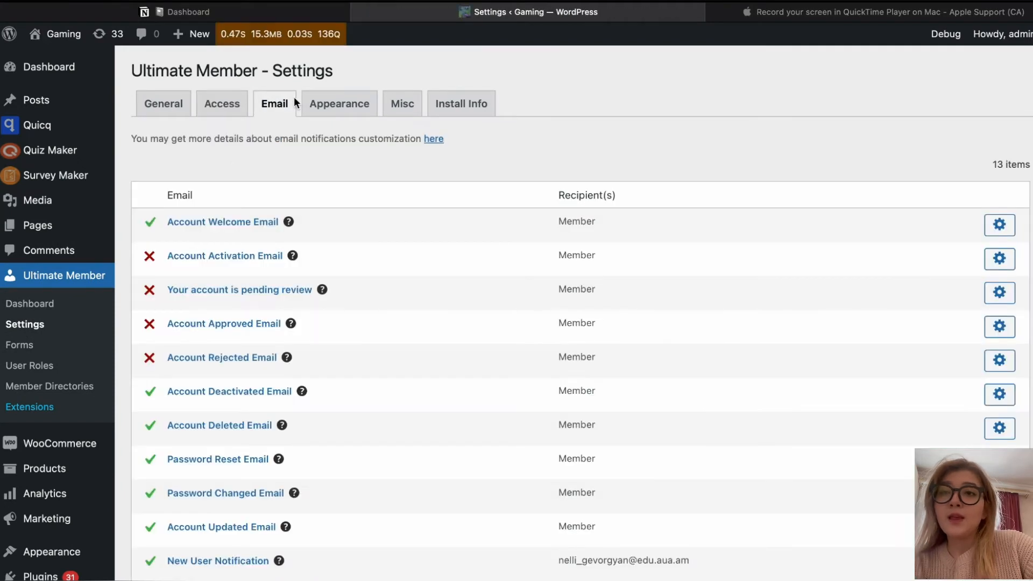
mouse_move(302, 220)
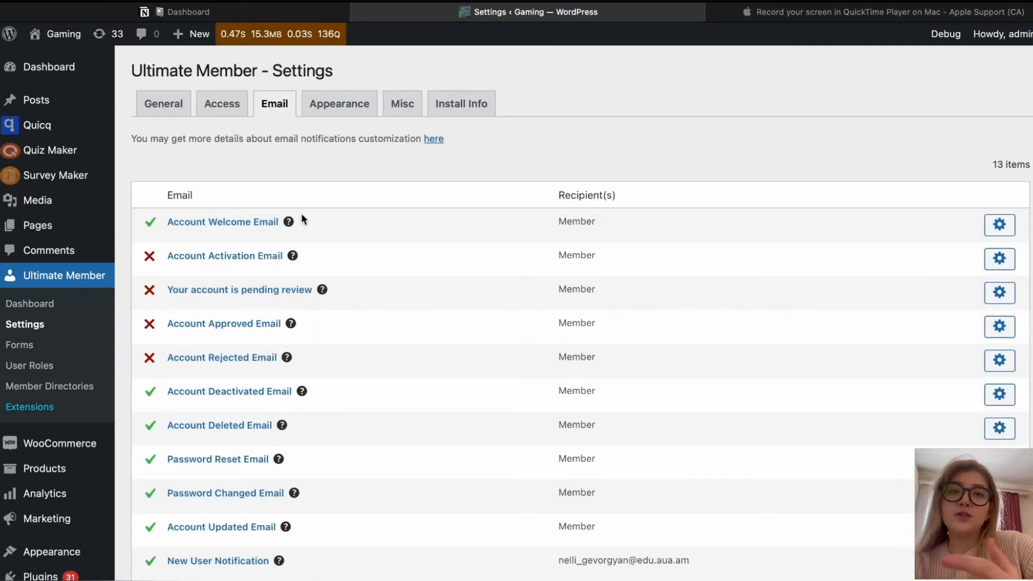
Scroll through the list of 13 Ultimate Member notification emails
scroll(down, 3)
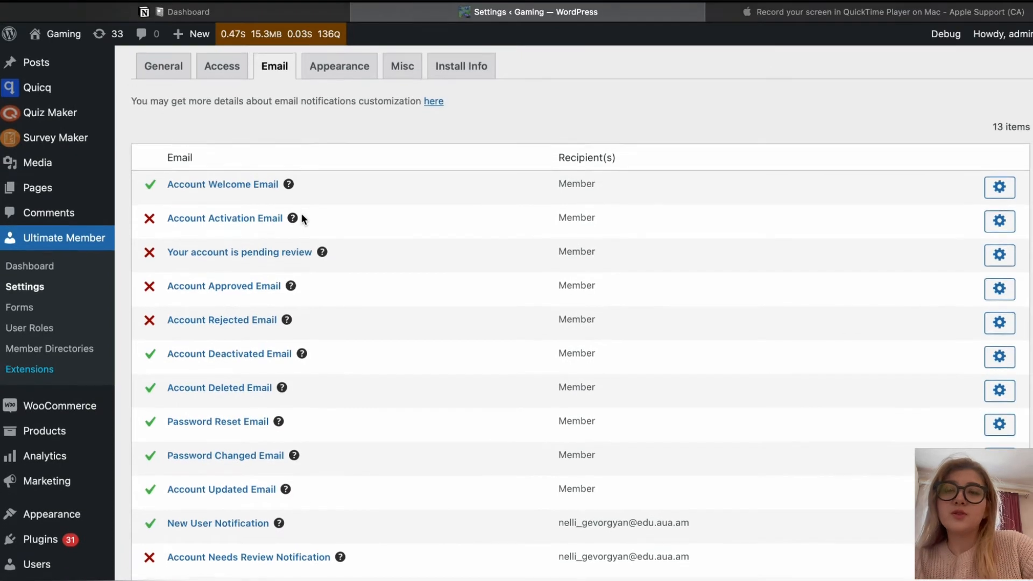
scroll(down, 3)
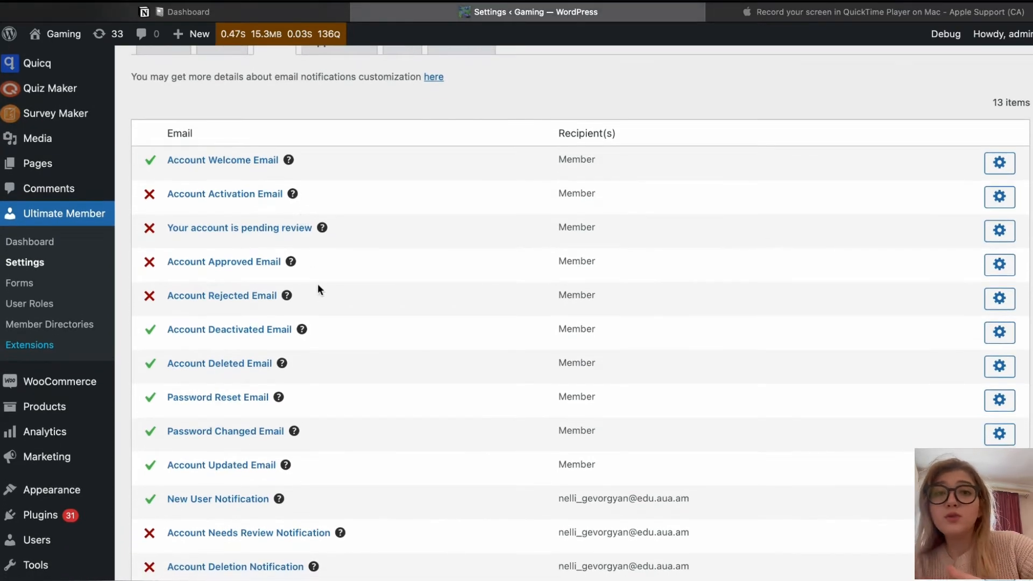
scroll(down, 3)
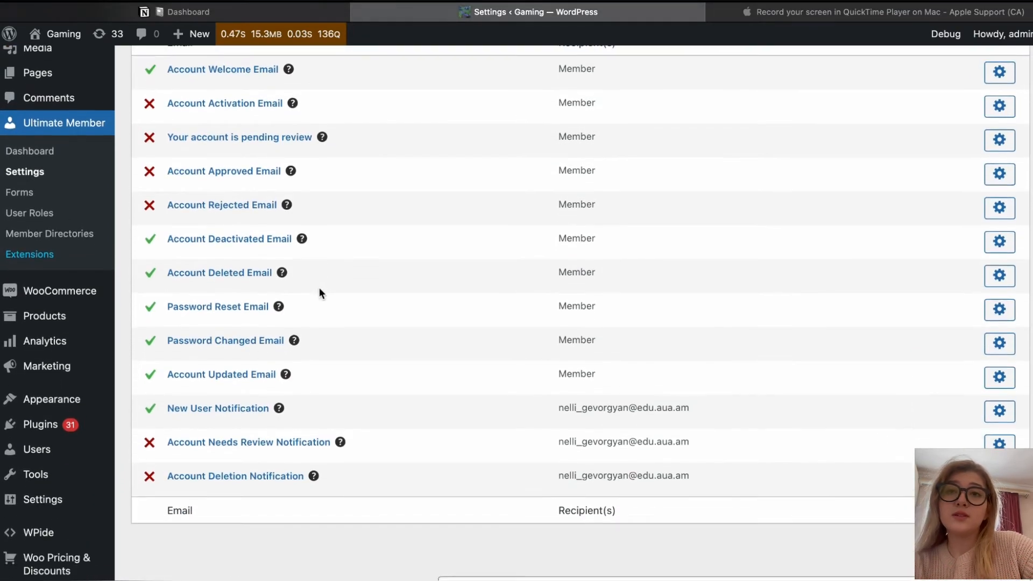
scroll(down, 3)
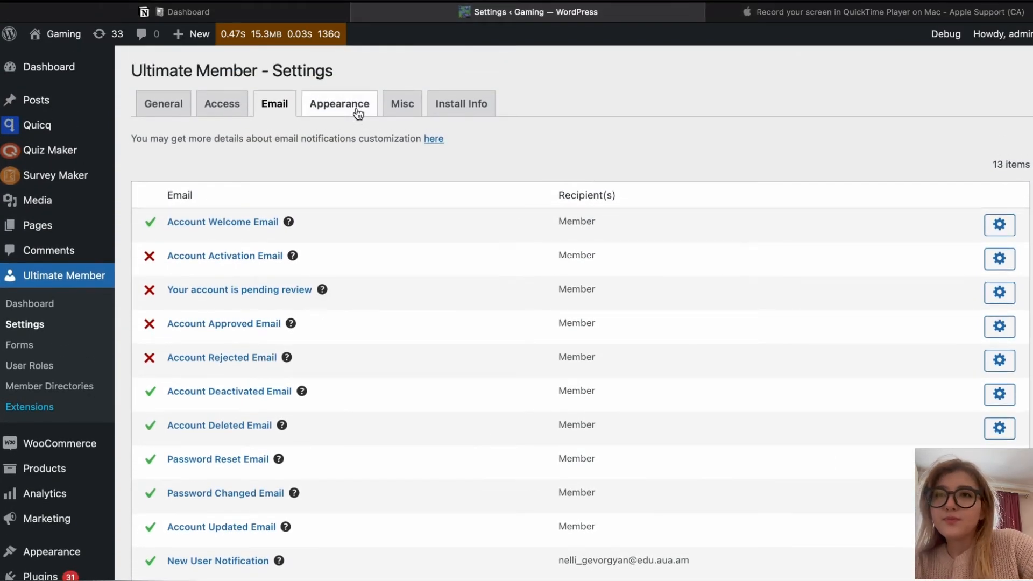
Look over the Appearance profile options, then show the Misc settings
click(339, 104)
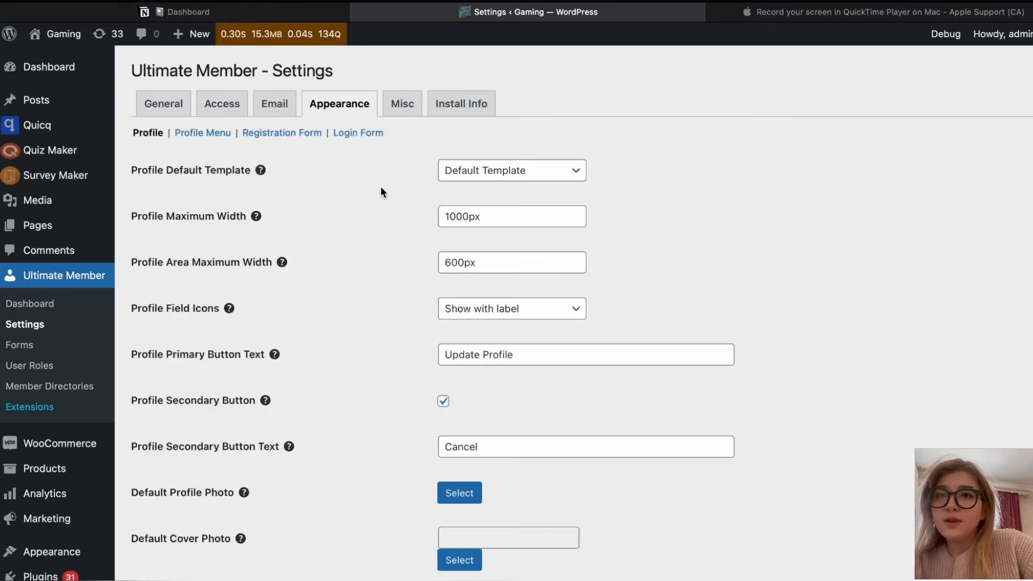
scroll(down, 3)
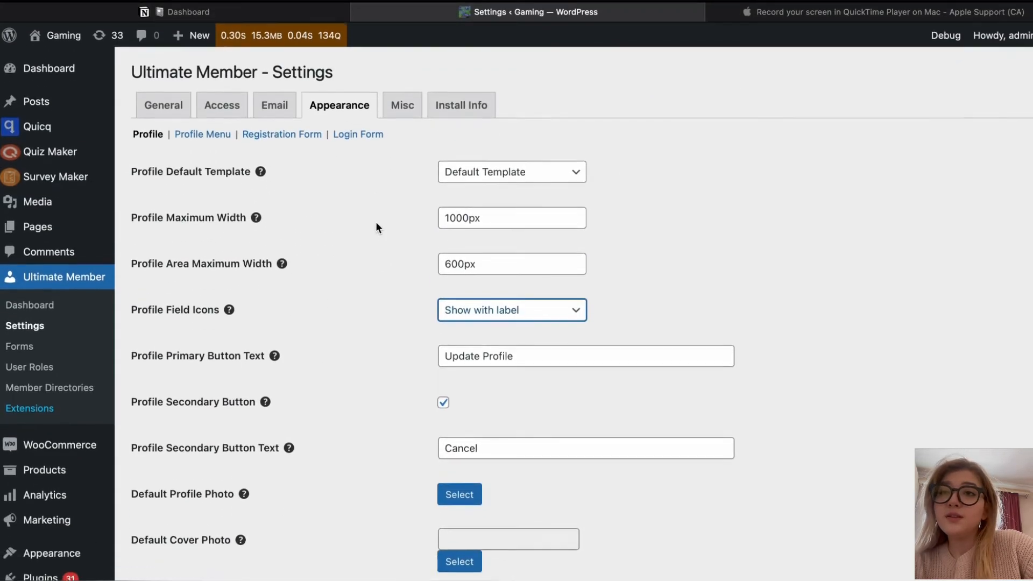
click(401, 104)
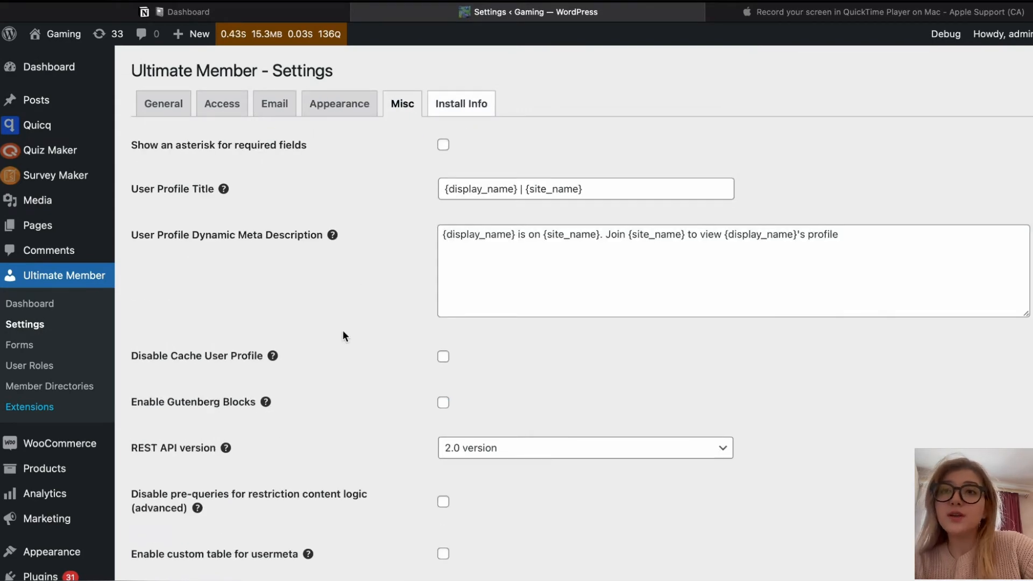
Go to the Ultimate Member Forms list and open the Default Login form for editing
click(462, 104)
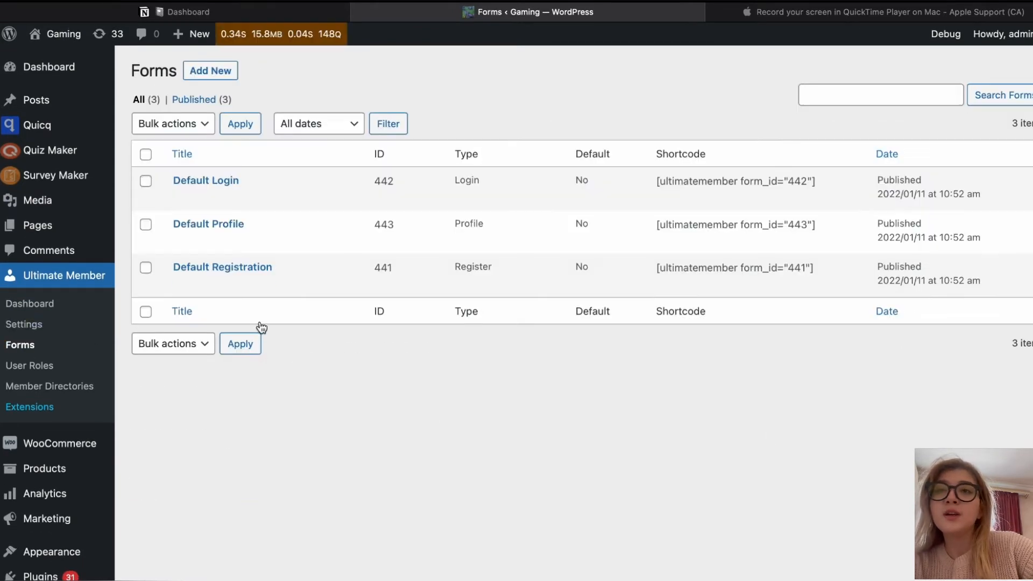
mouse_move(206, 180)
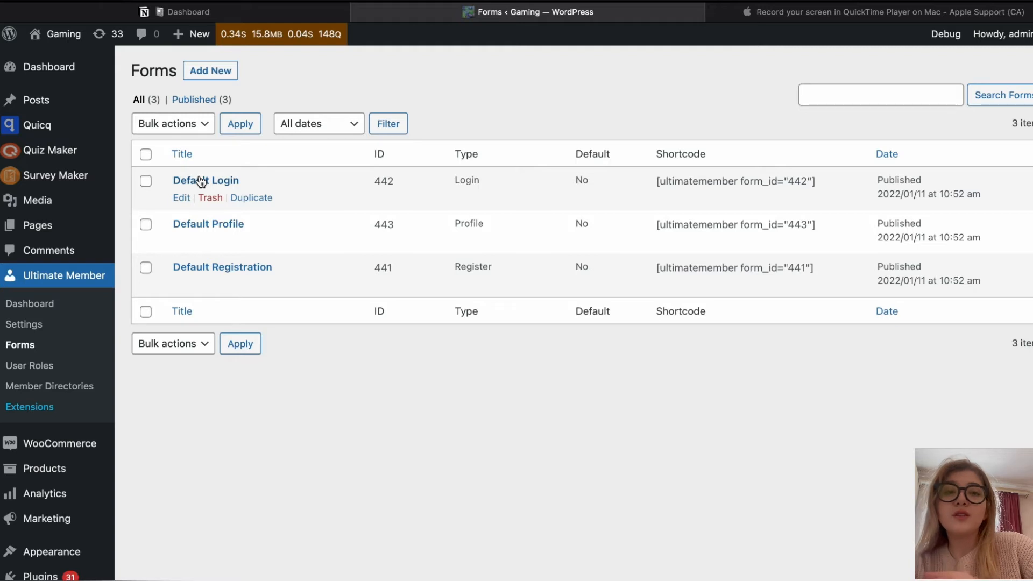
click(205, 180)
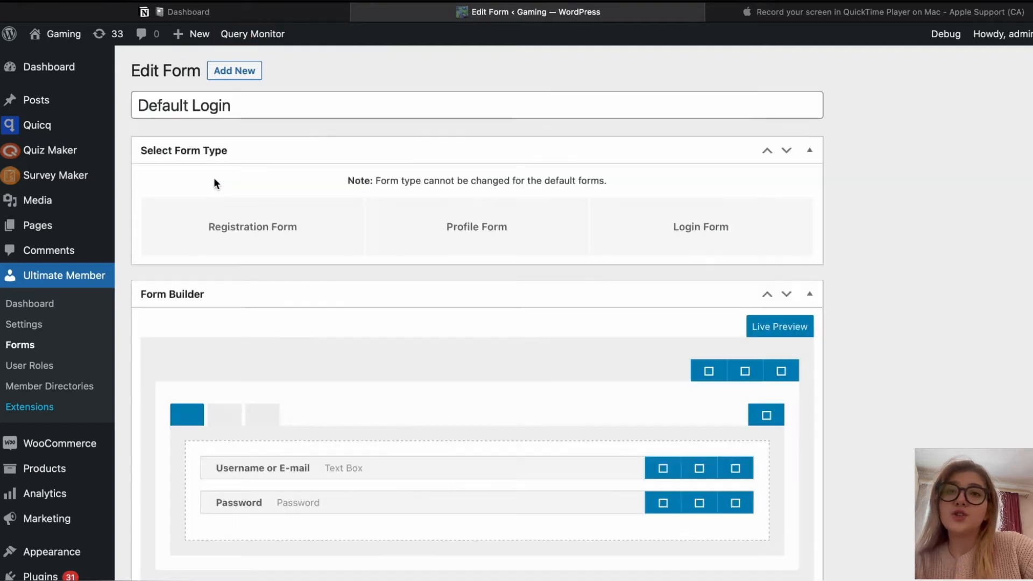
click(701, 227)
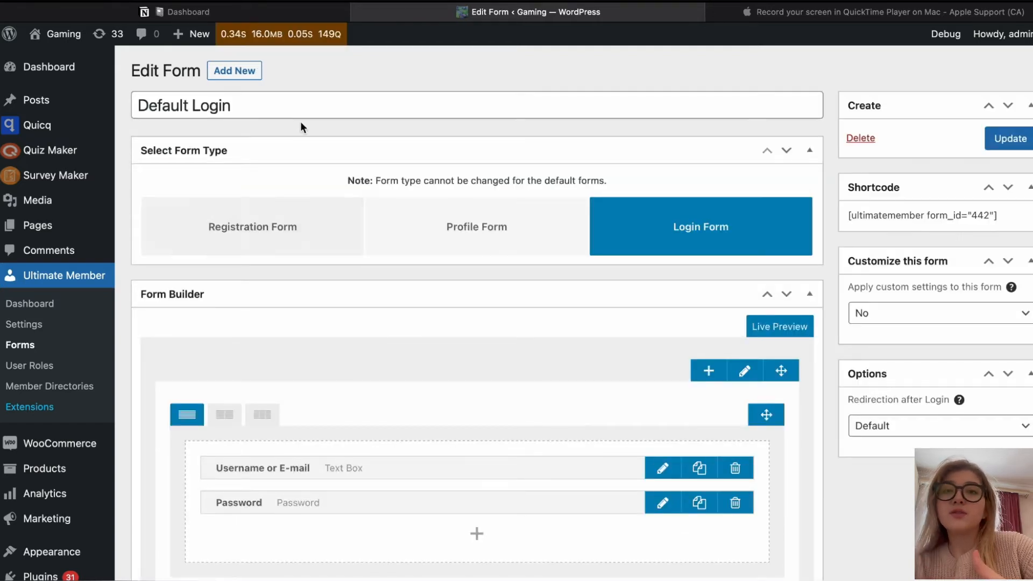
click(475, 105)
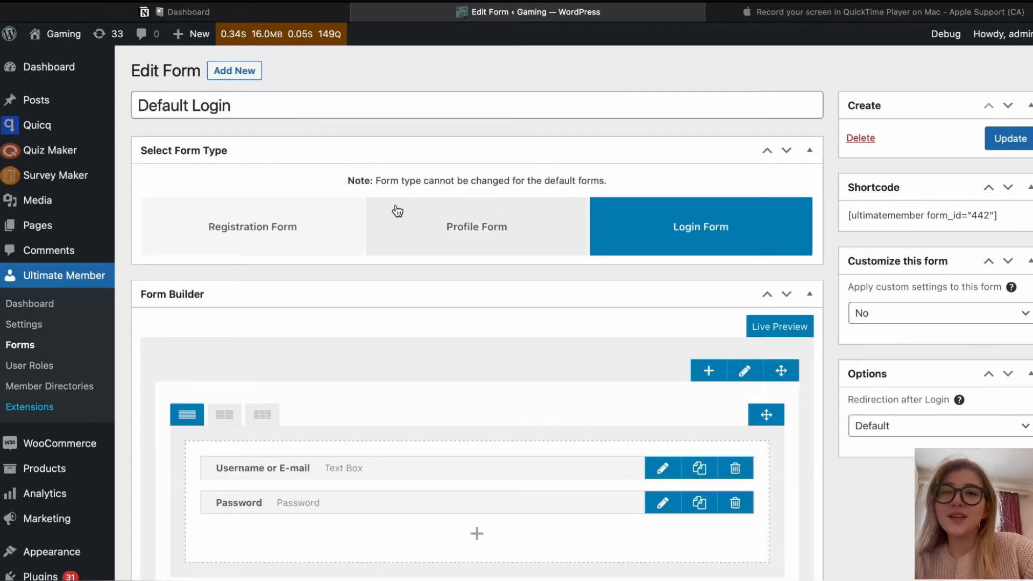
Look through the Default Login form's Username or E-mail and Password fields
scroll(down, 3)
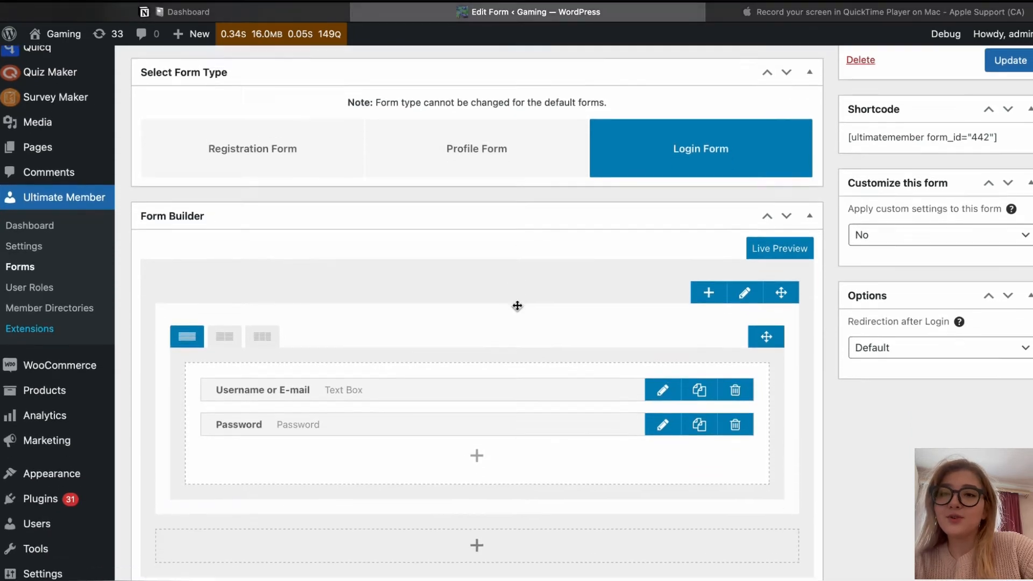
scroll(down, 3)
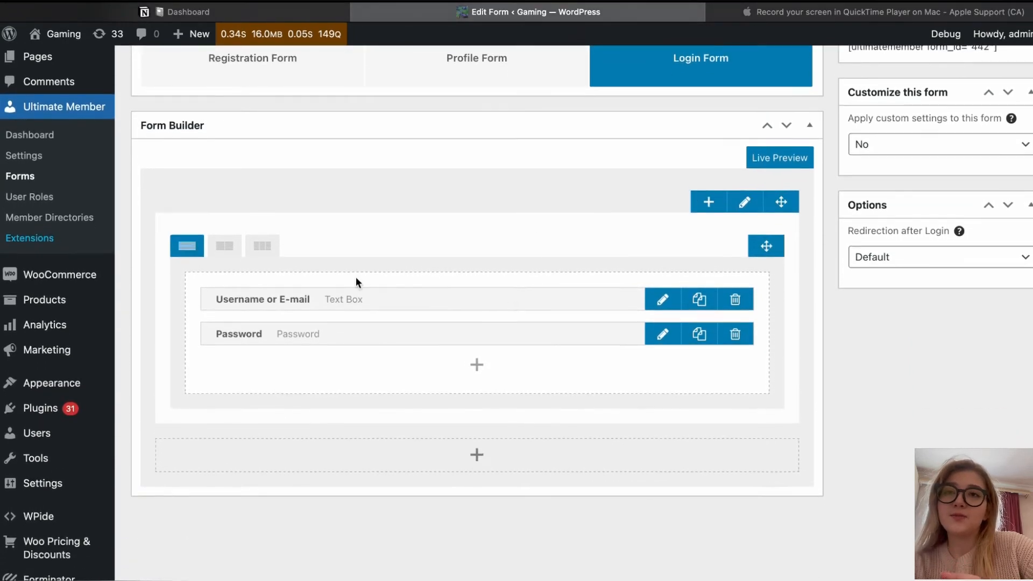
scroll(up, 3)
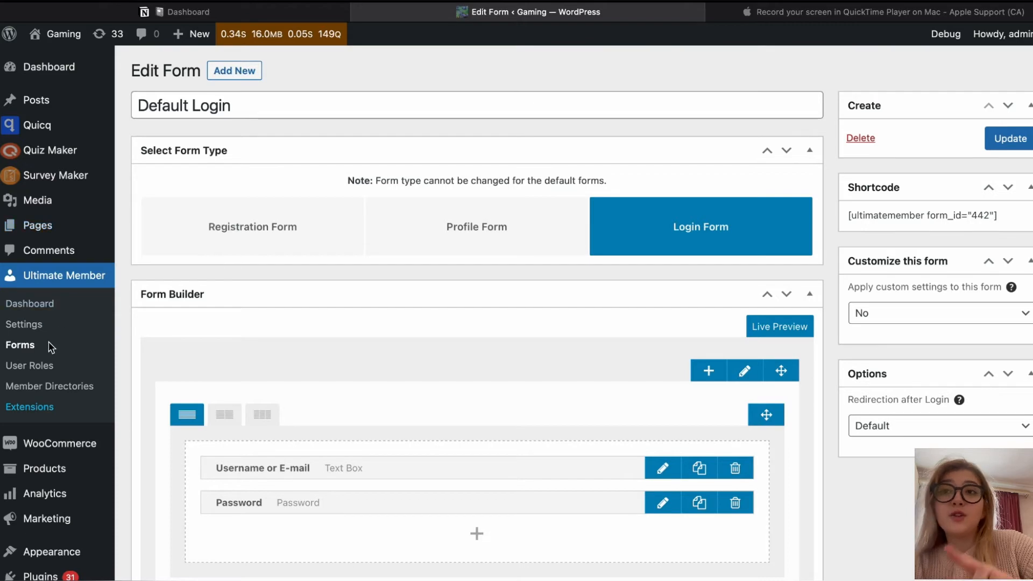
Open the Default Profile form from the Forms list, then start a blank Add New Form
click(20, 345)
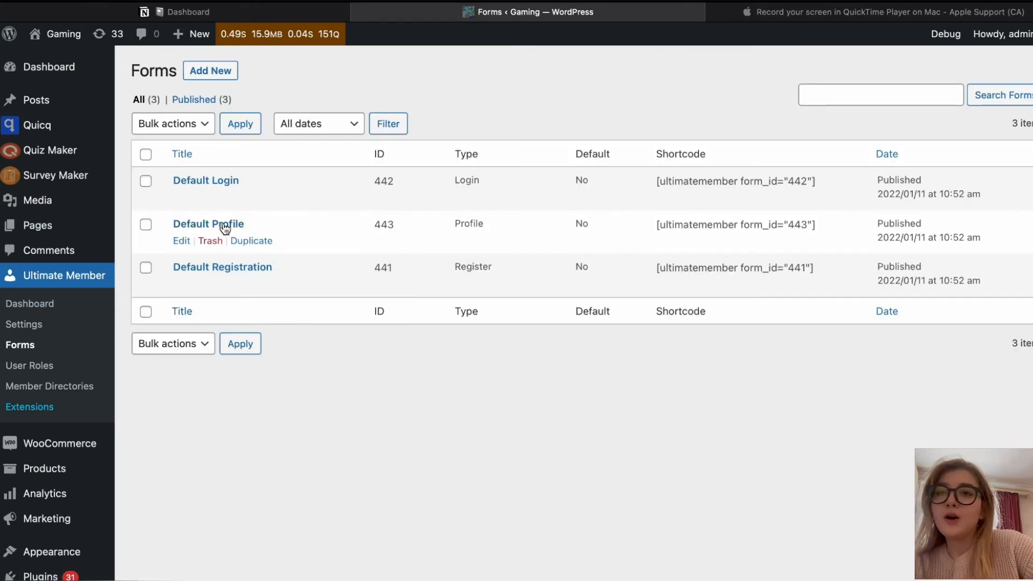
click(181, 240)
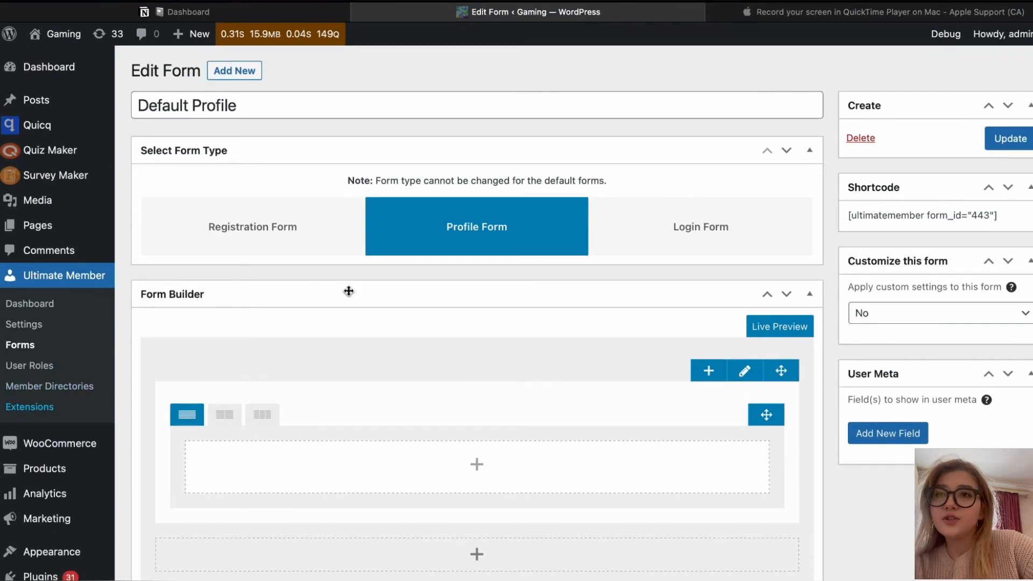
click(233, 71)
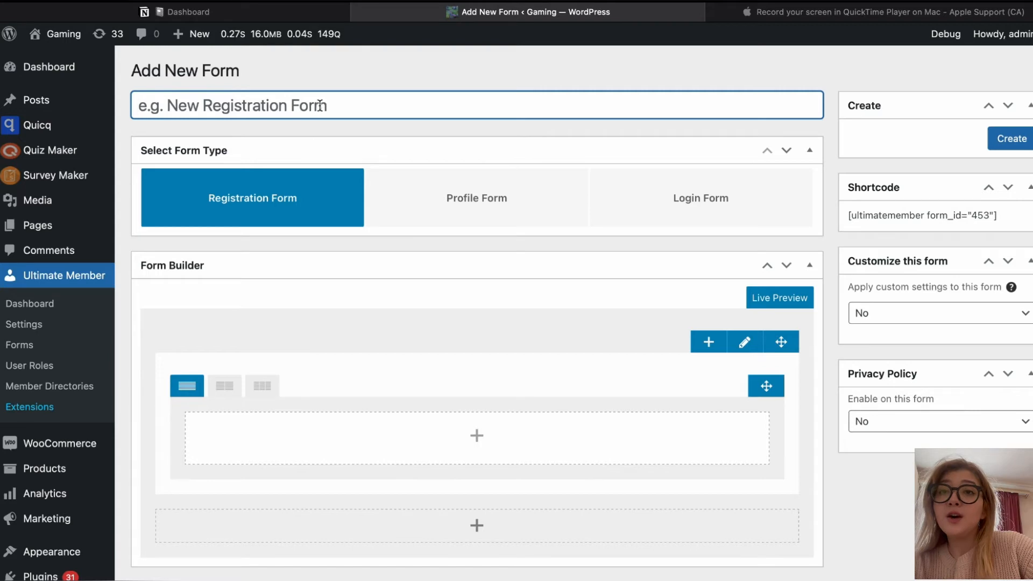
click(477, 199)
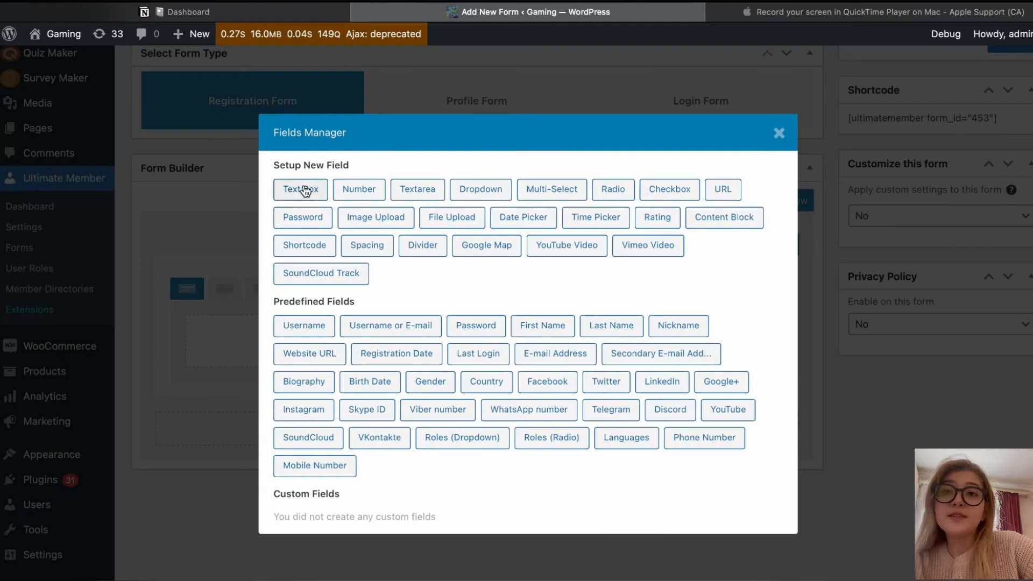
click(300, 189)
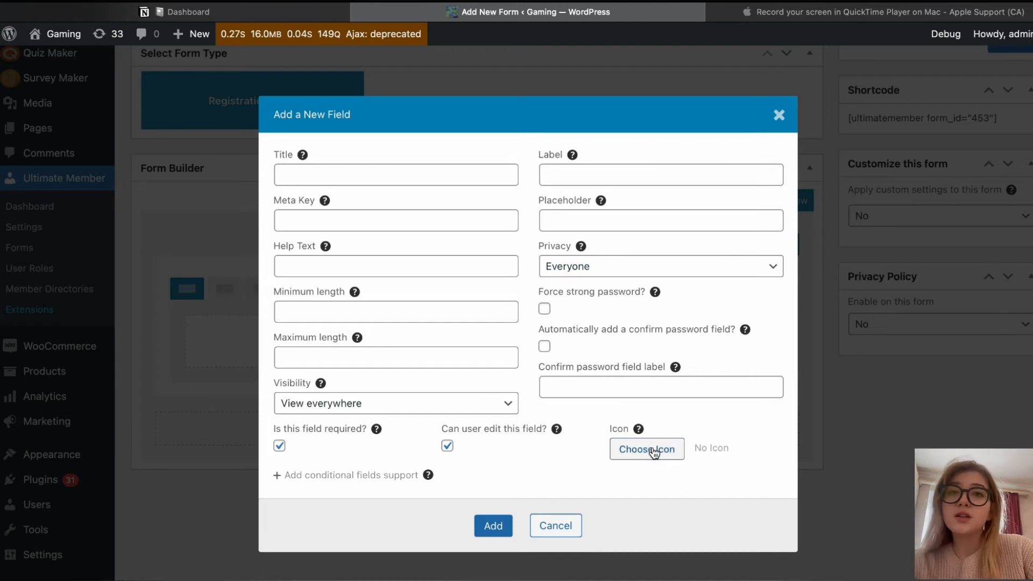
click(647, 448)
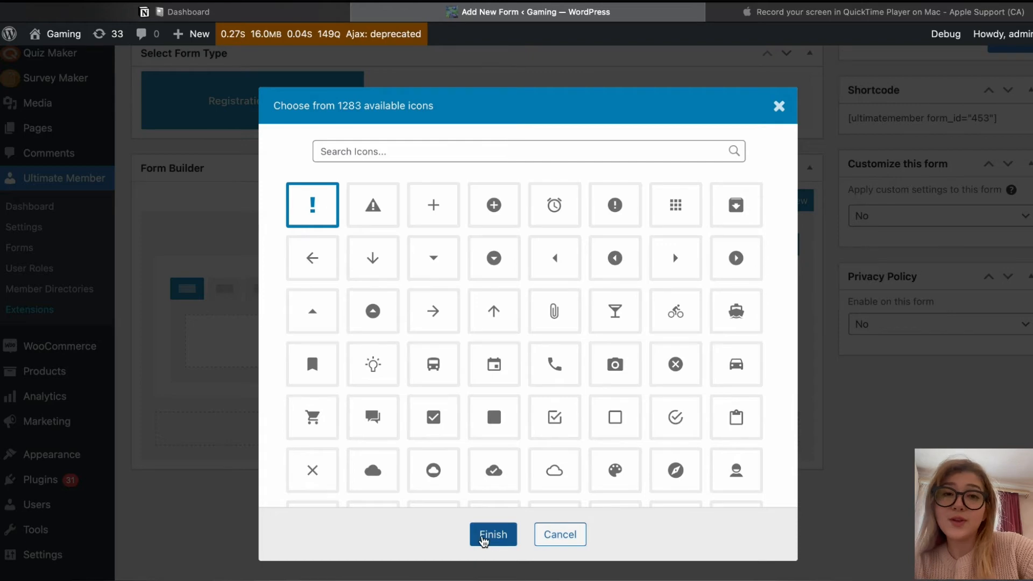
click(493, 535)
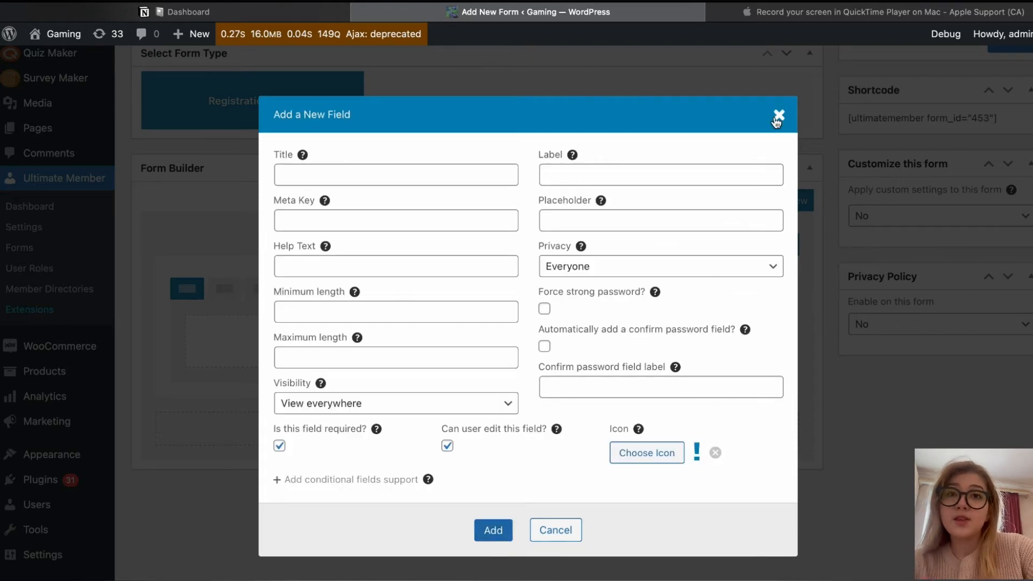
click(778, 114)
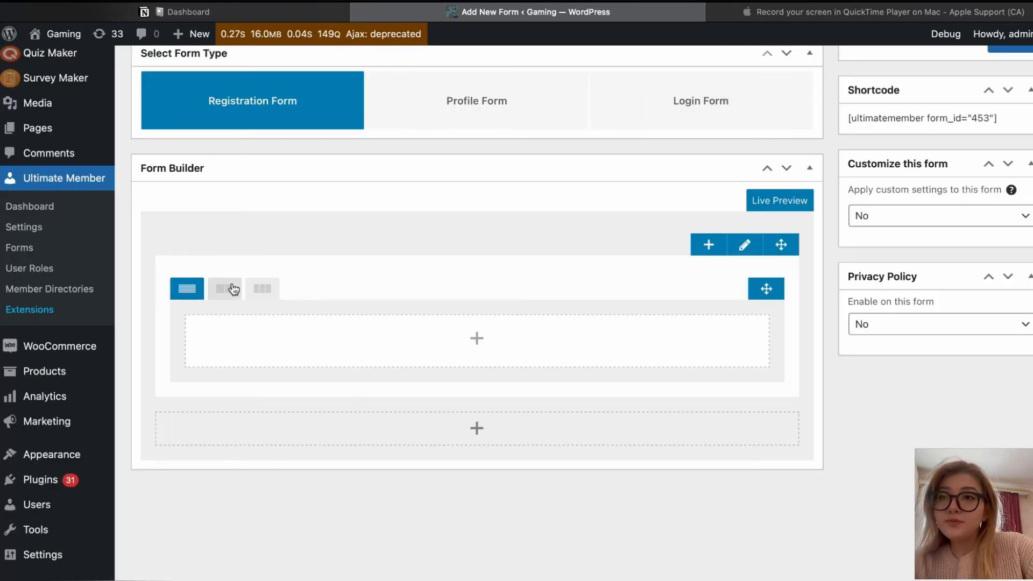
Try a three-column layout on the first row, revert to one column, and pick a field type
click(261, 289)
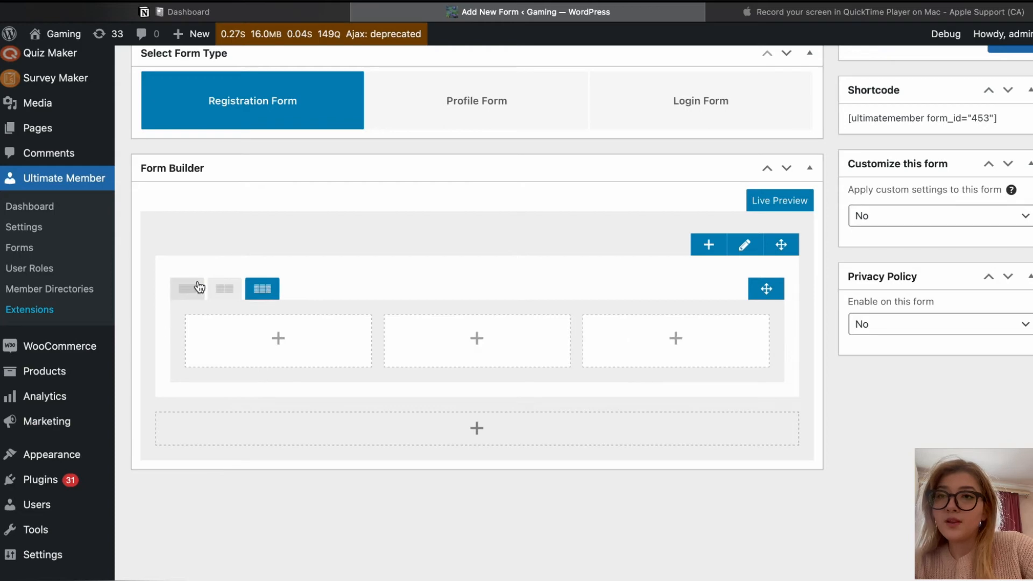
click(187, 288)
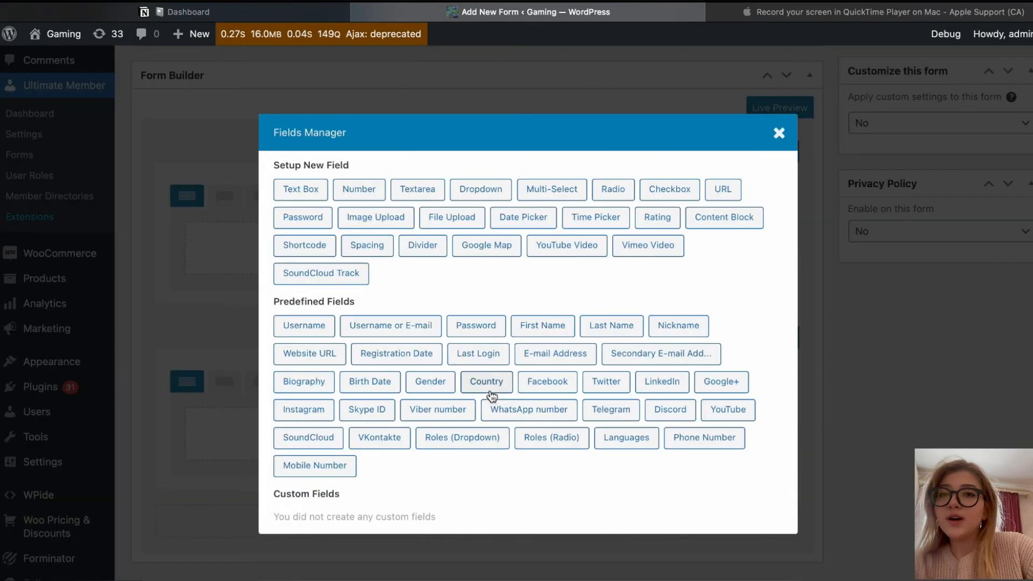
click(486, 382)
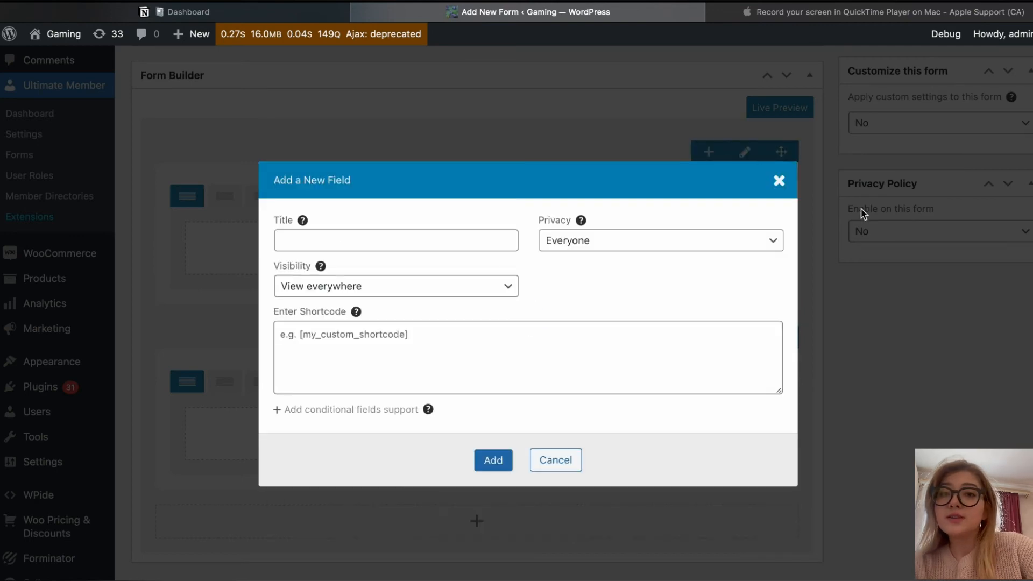
Keep the field's visibility at View everywhere and dismiss the new field dialog without adding
click(395, 285)
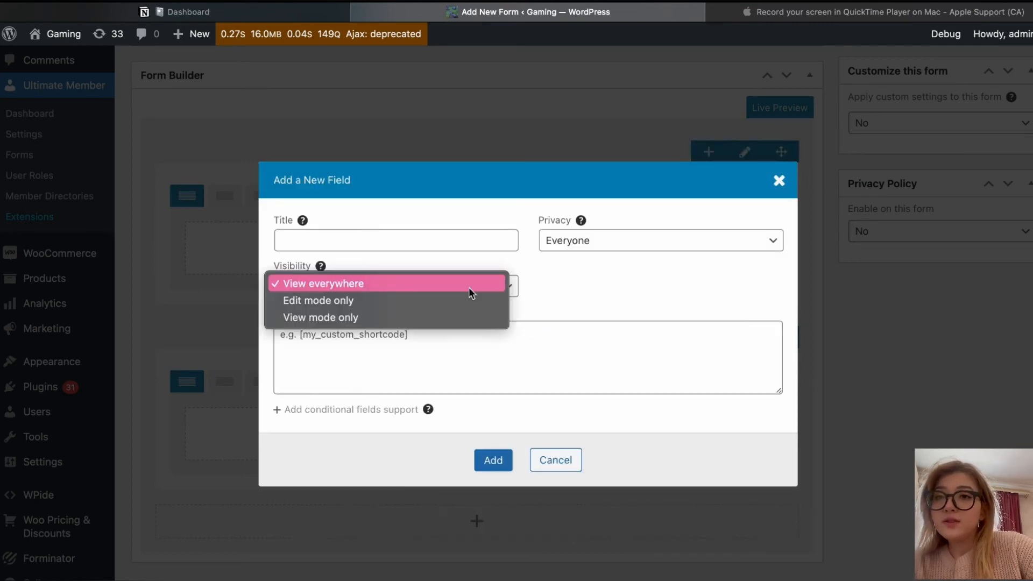
click(320, 283)
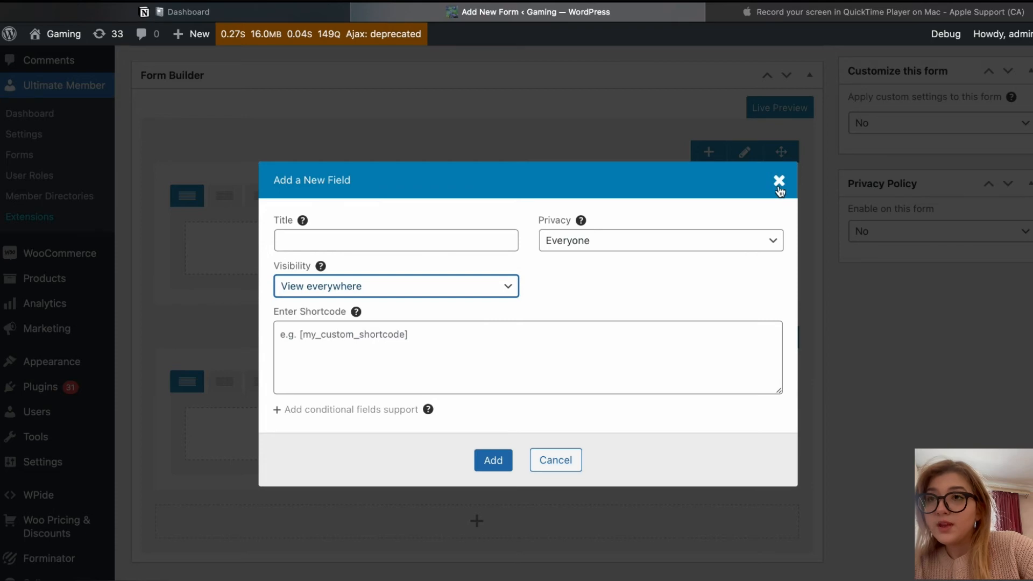
click(780, 181)
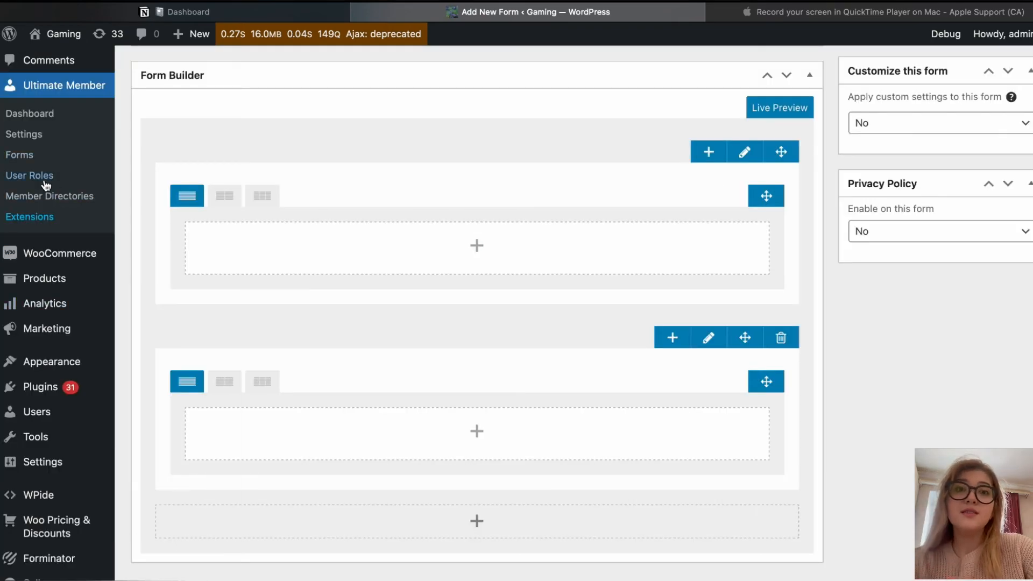
Show the Ultimate Member User Roles table with its ten roles, IDs and member counts
click(29, 175)
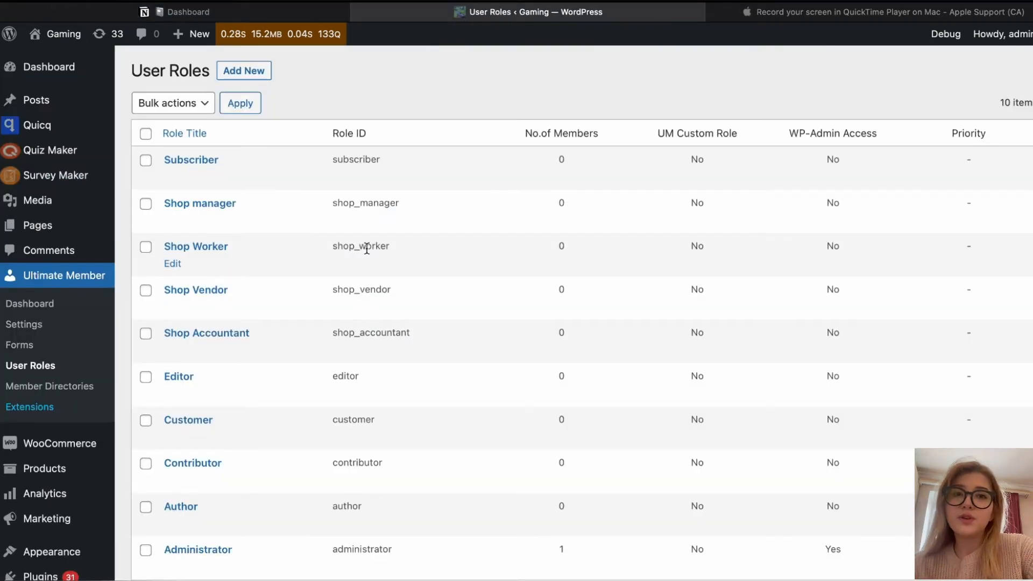
scroll(down, 3)
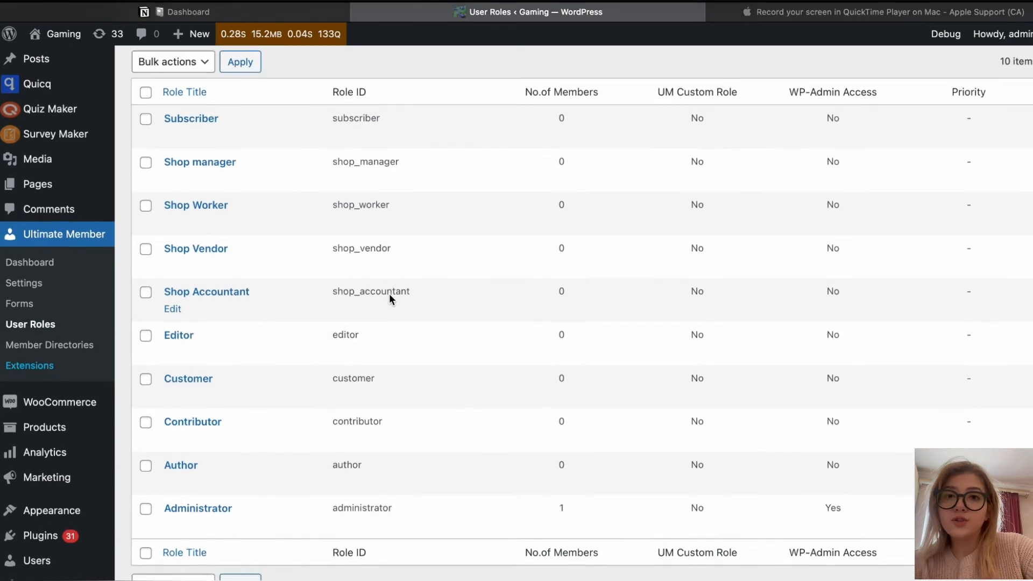
scroll(down, 3)
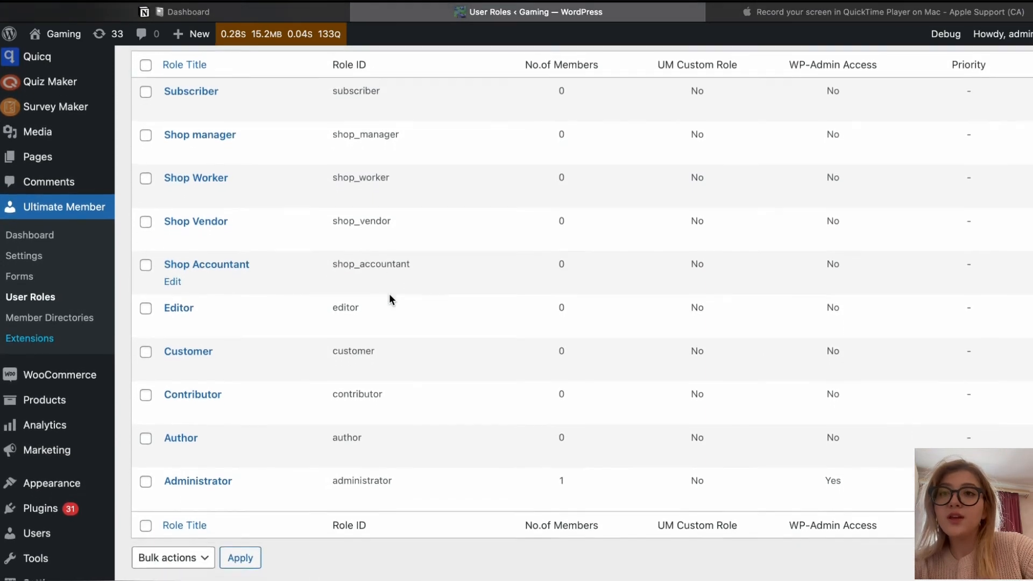
scroll(down, 3)
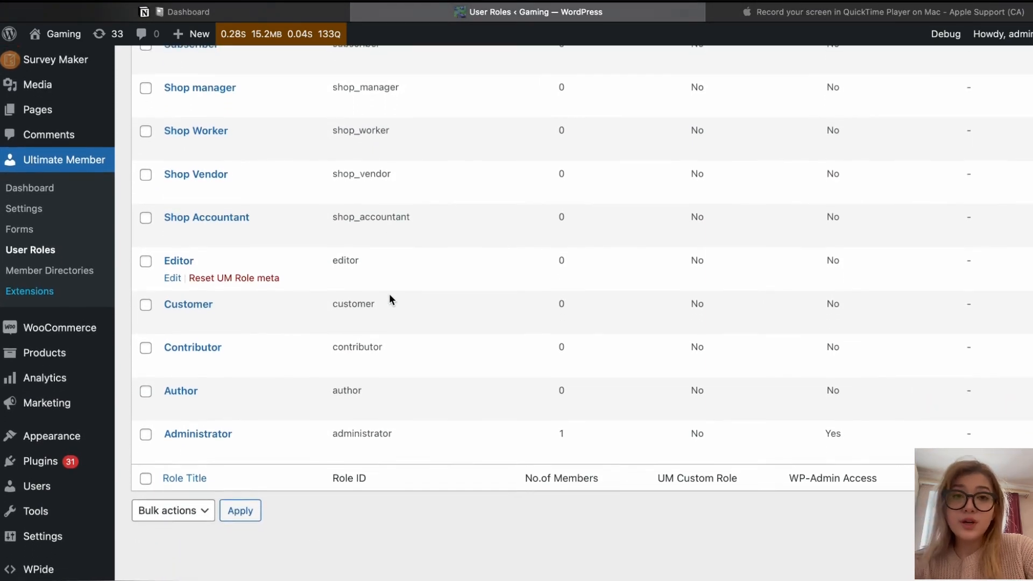
scroll(down, 3)
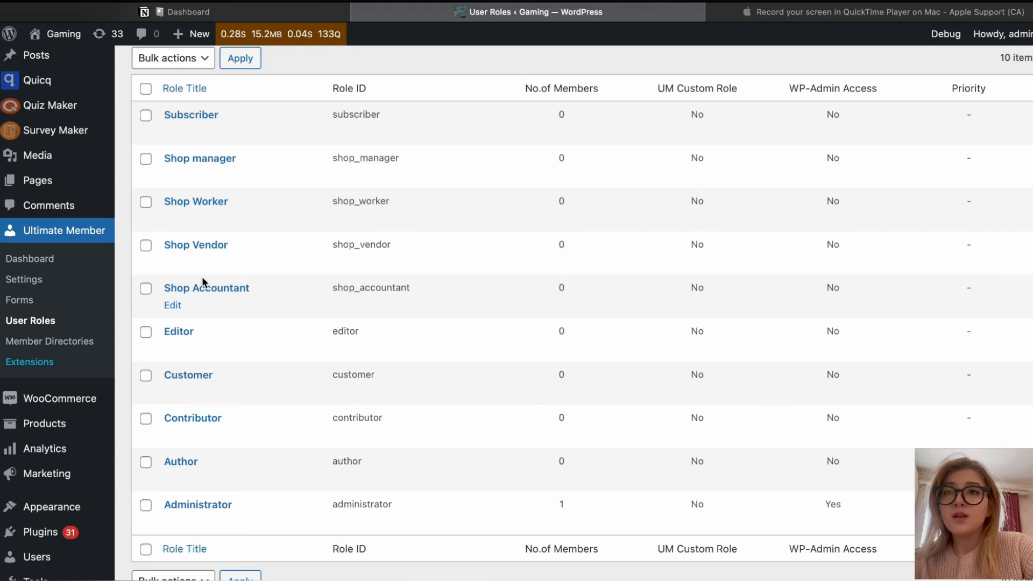
mouse_move(204, 418)
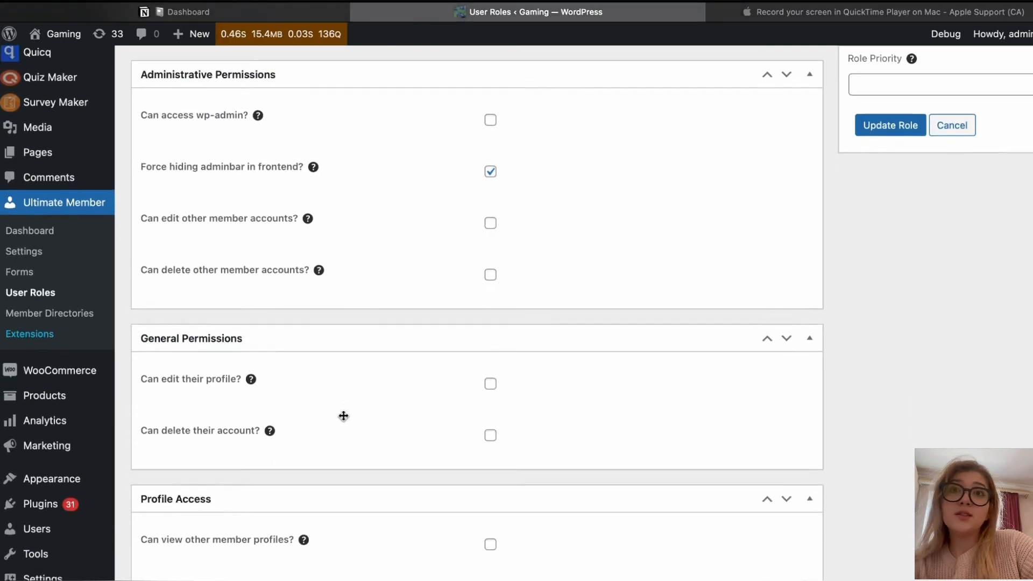
scroll(down, 3)
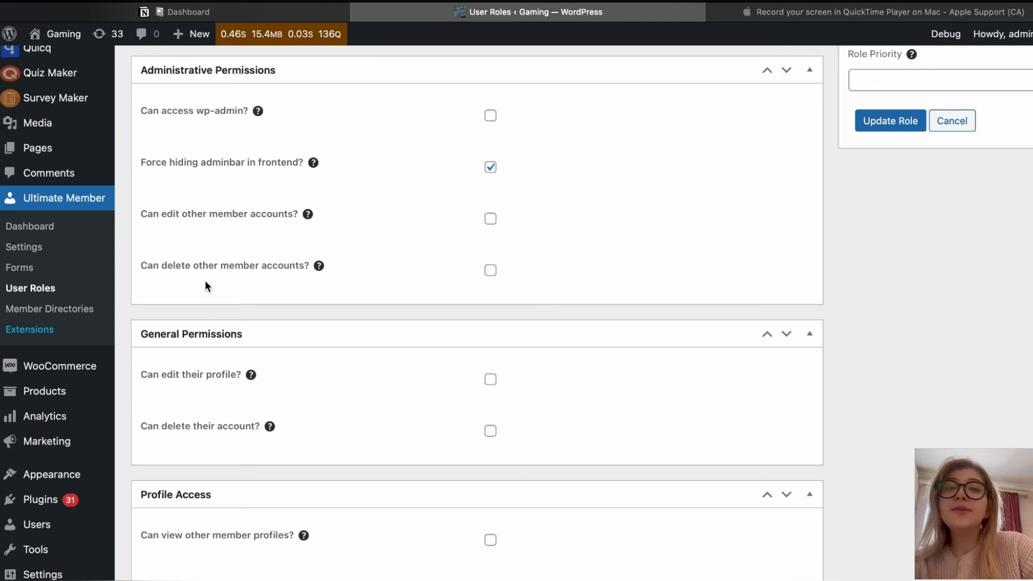
scroll(down, 3)
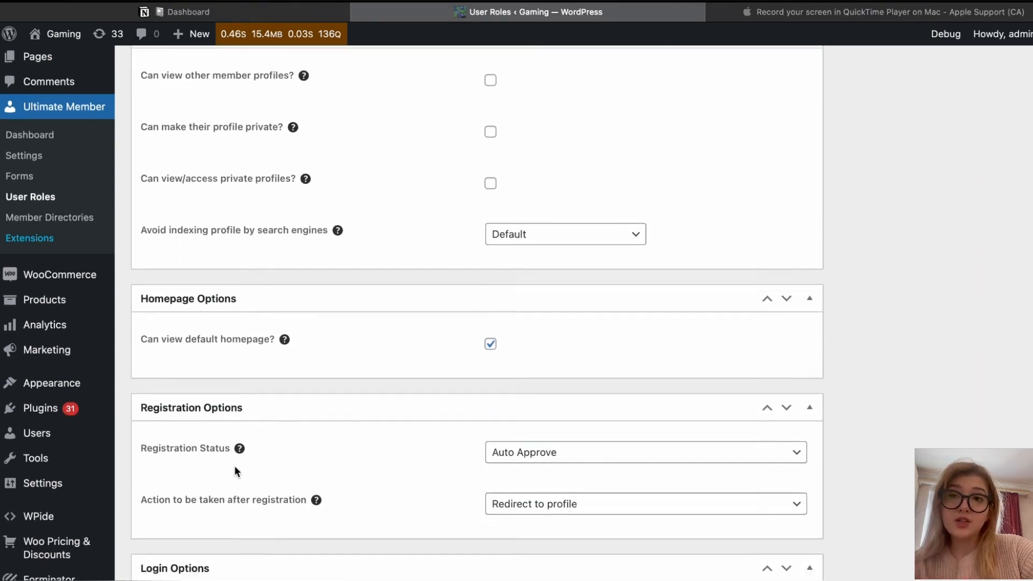
scroll(down, 3)
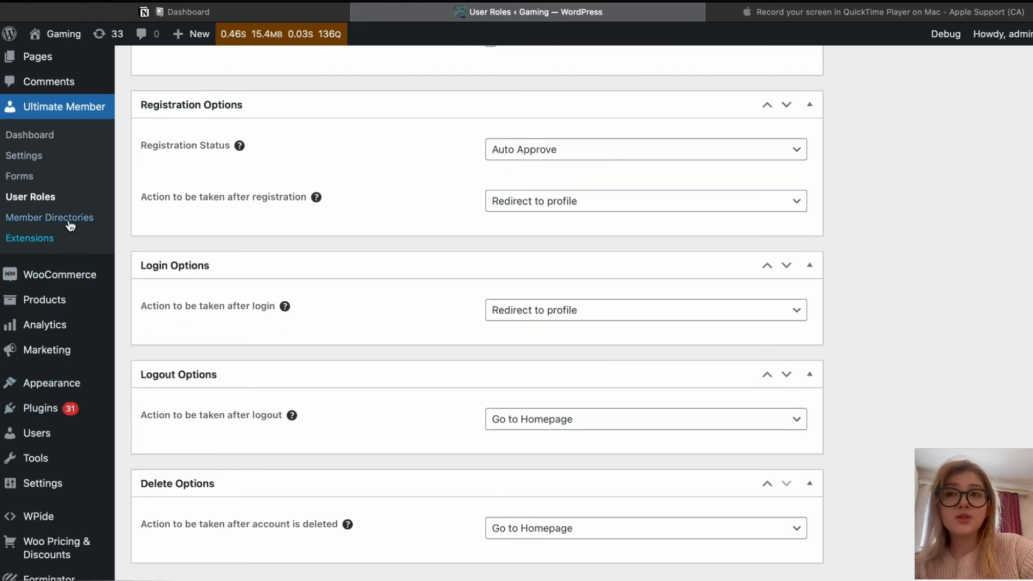
Reach the Extensions catalogue listing premium add-ons like Friends, Followers, myCRED and Private Messages
click(48, 217)
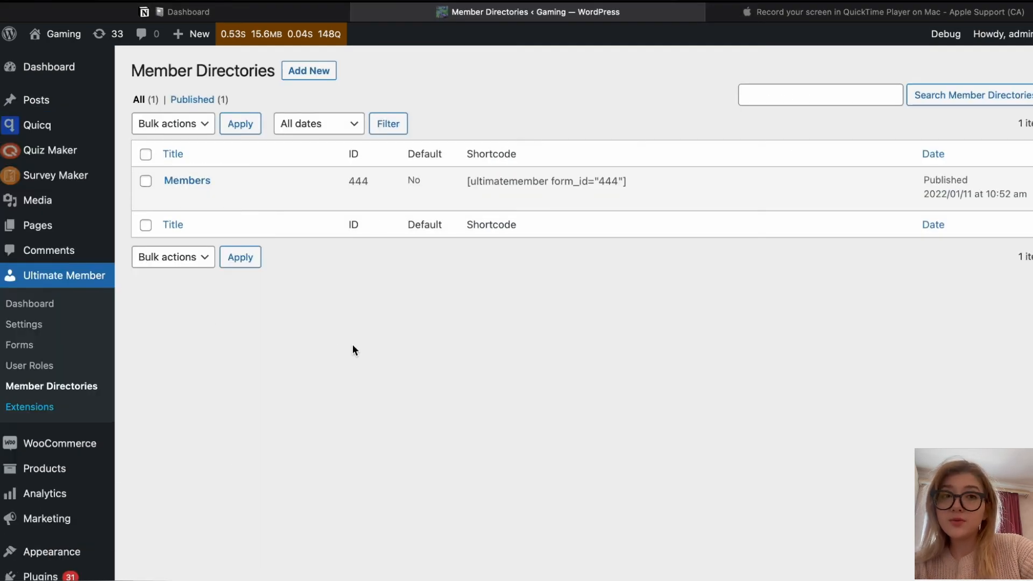
mouse_move(36, 418)
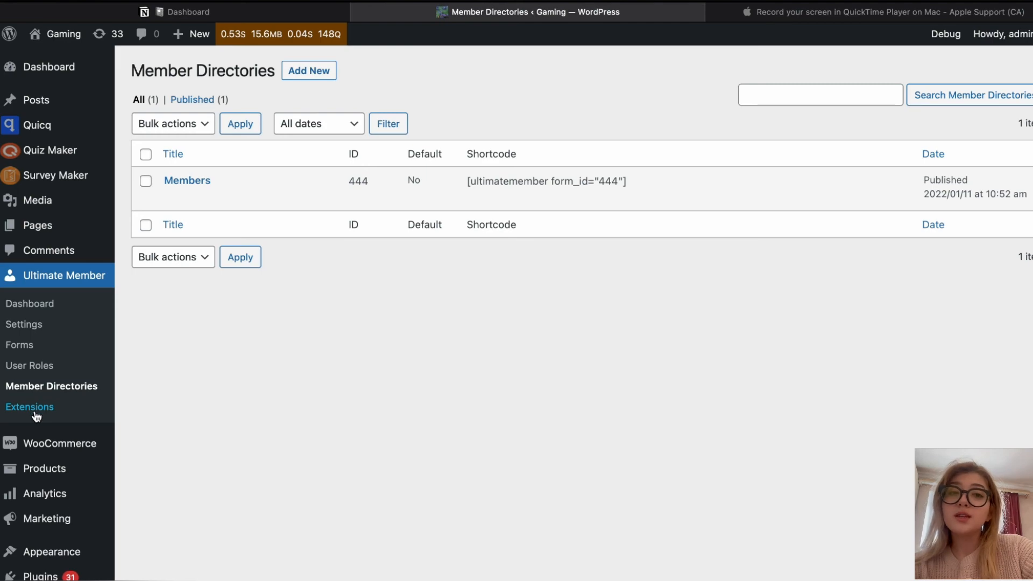
click(30, 407)
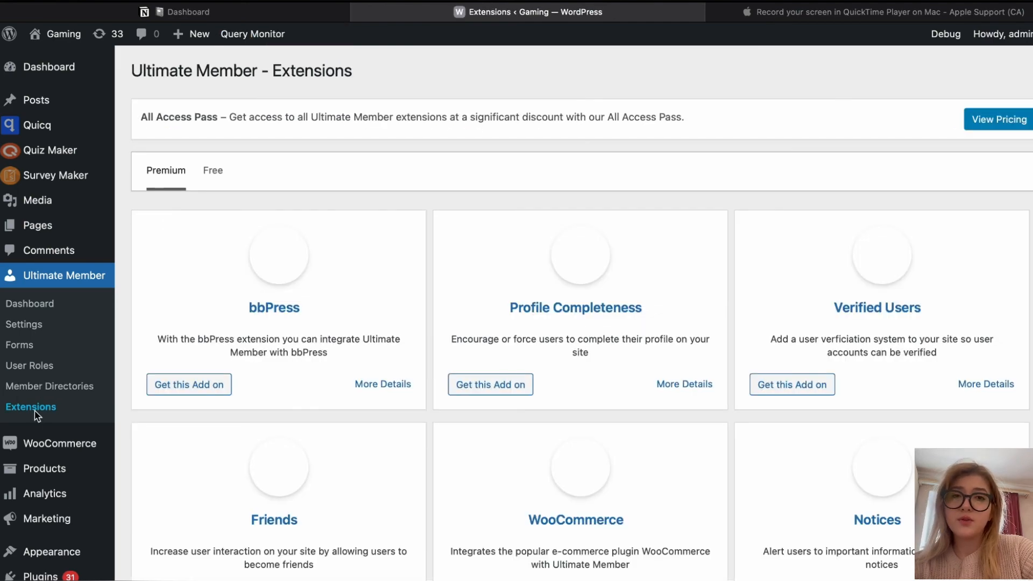
scroll(down, 3)
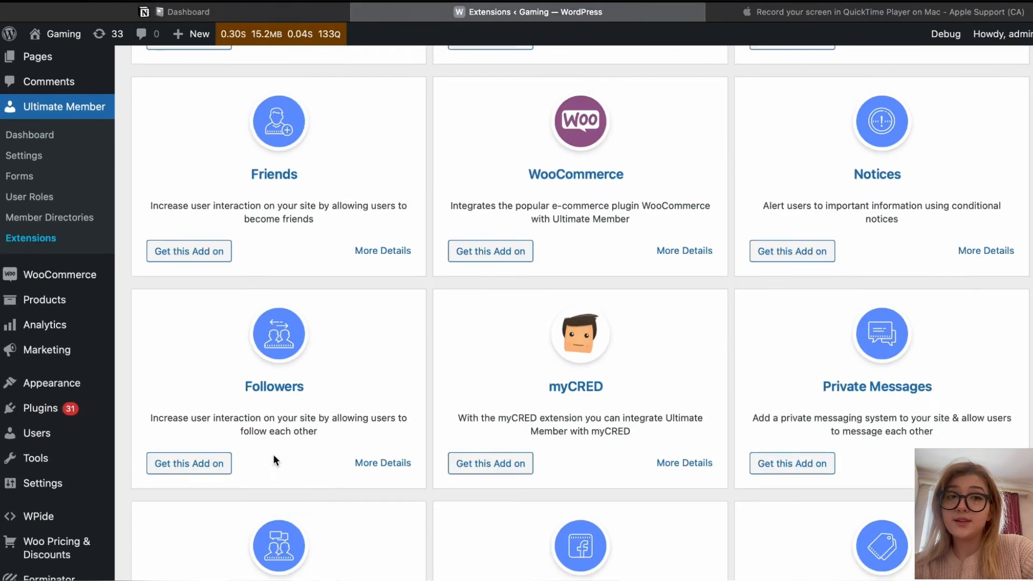